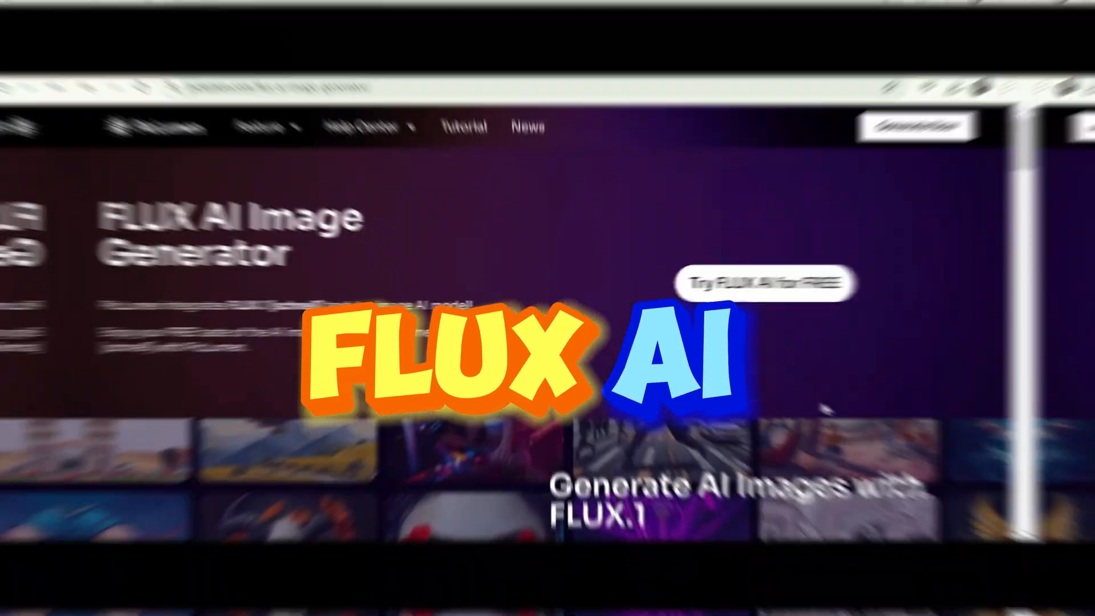
# - Browse the realistic, line art and artistic style example images
pyautogui.scroll(-3)
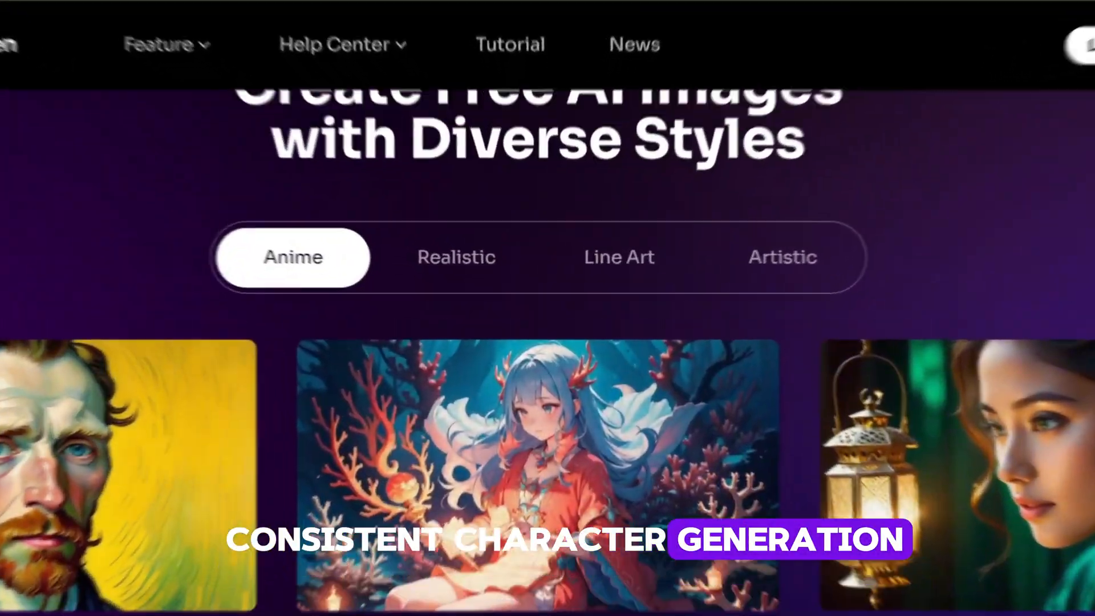
pyautogui.click(478, 246)
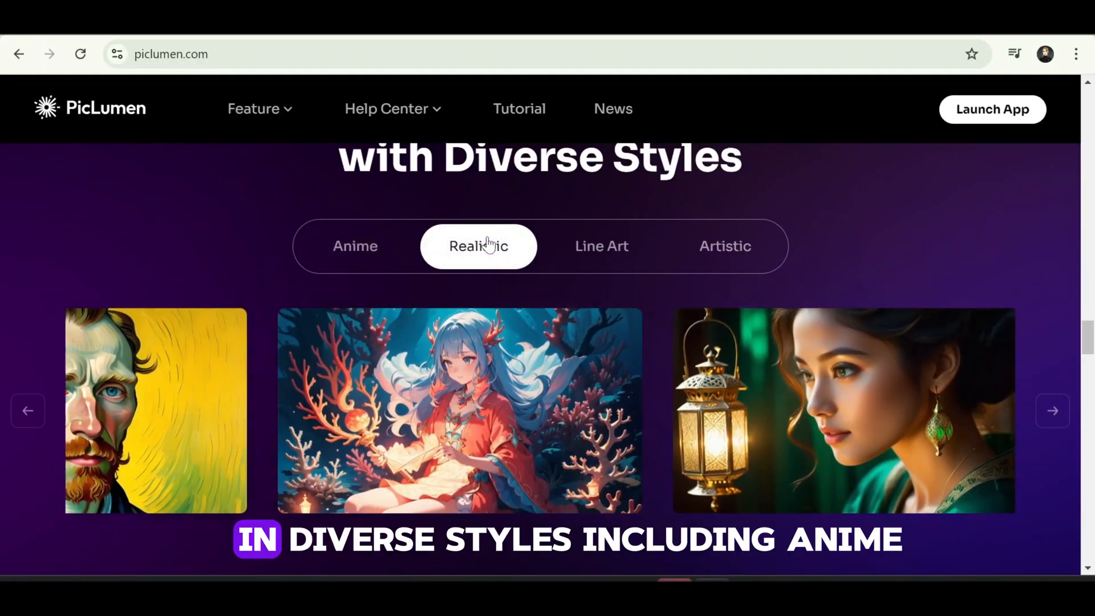
pyautogui.click(601, 246)
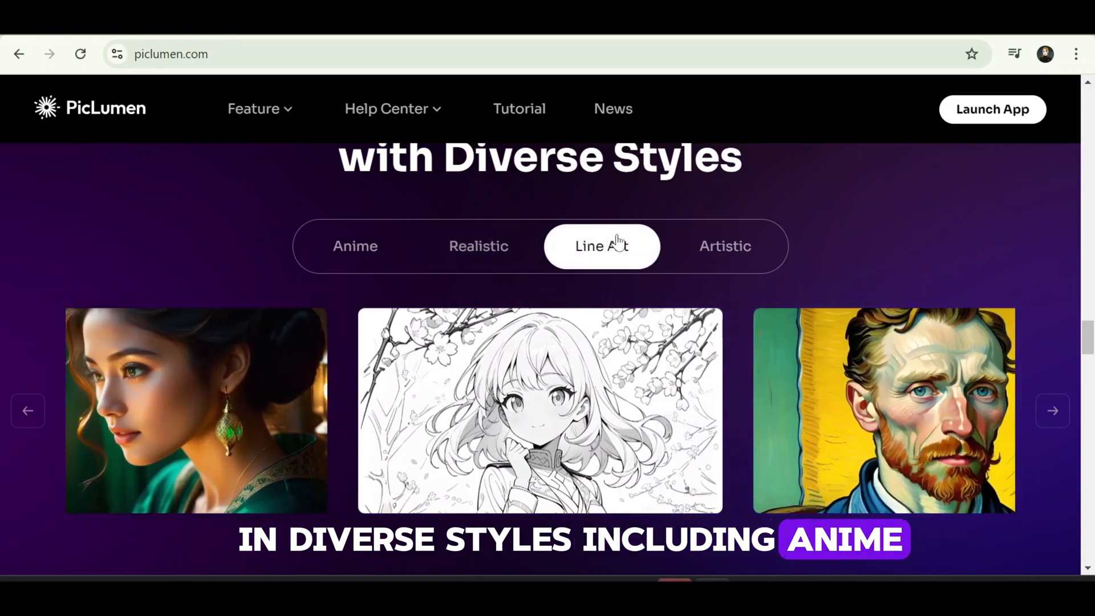
pyautogui.click(725, 192)
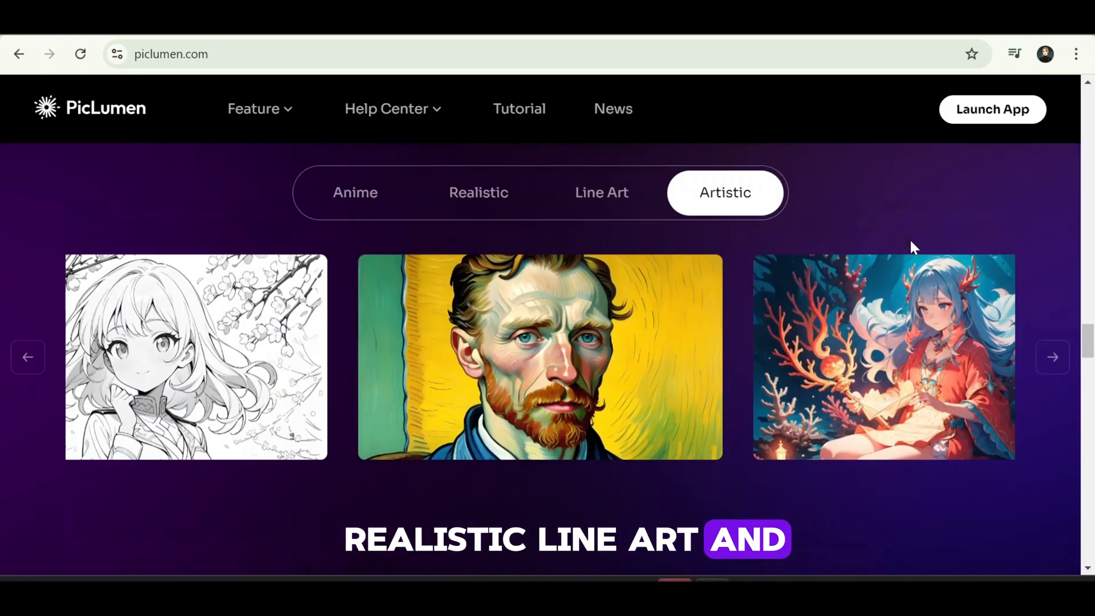
pyautogui.scroll(-3)
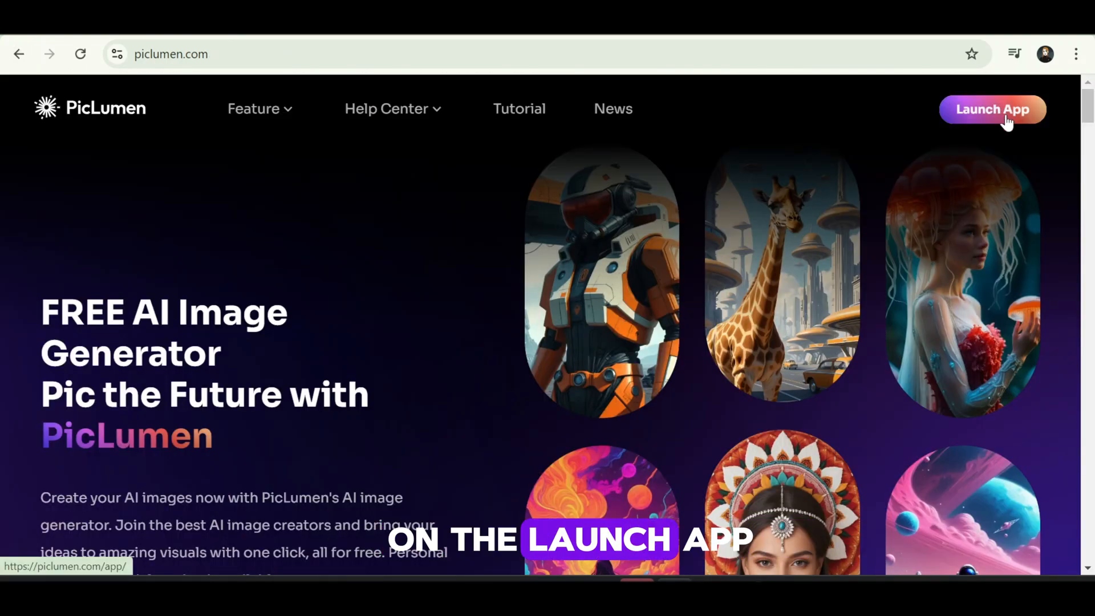
# - Launch the image generator, check the available models, and open the reference-image area
pyautogui.click(992, 109)
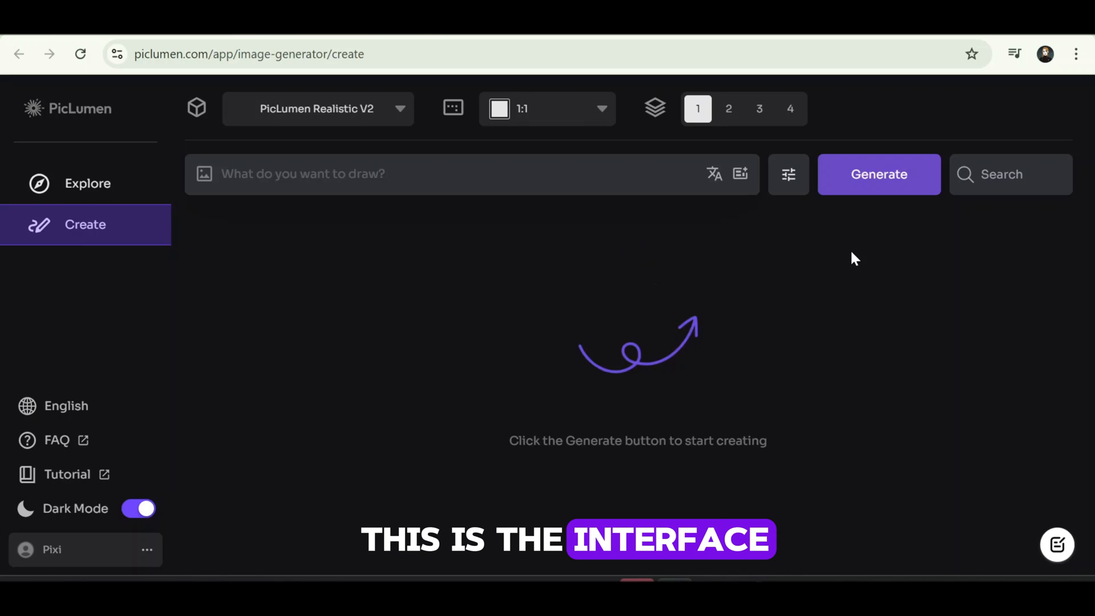
pyautogui.moveTo(733, 394)
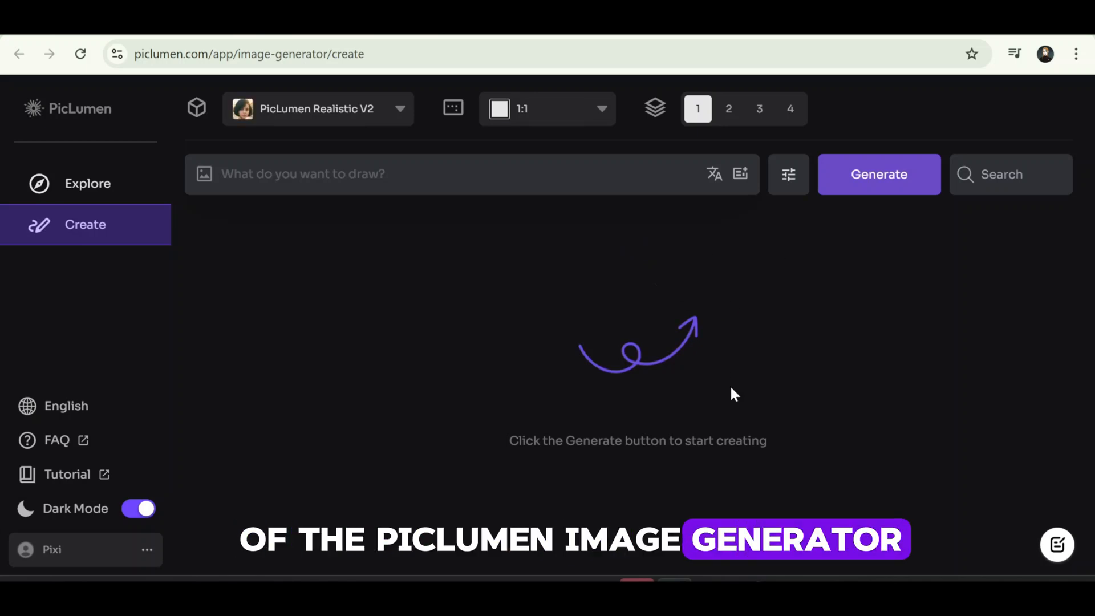
pyautogui.click(401, 108)
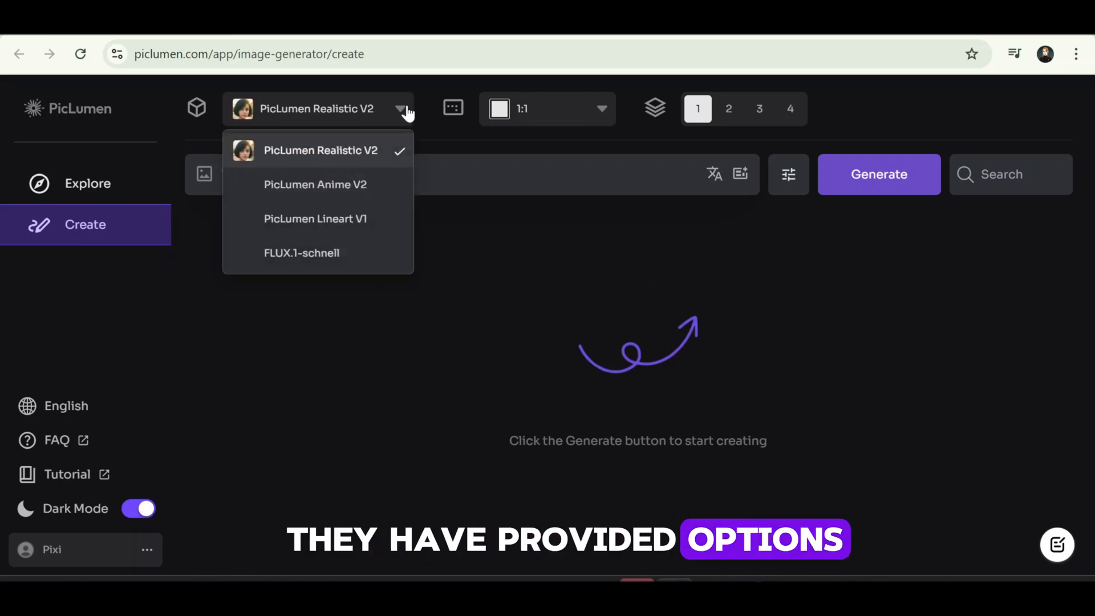
pyautogui.moveTo(315, 219)
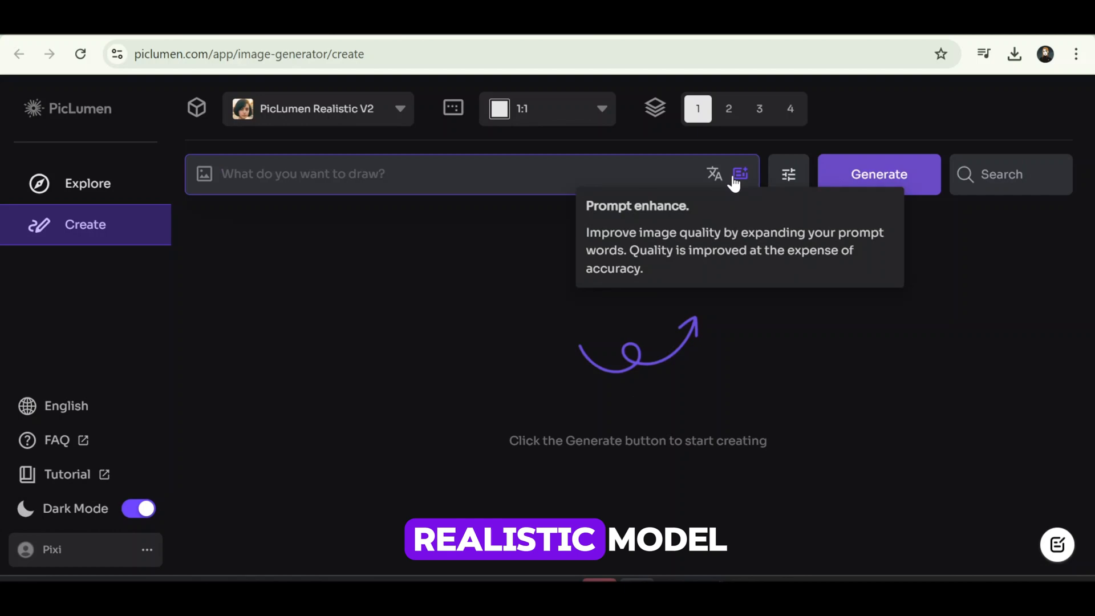
pyautogui.moveTo(712, 174)
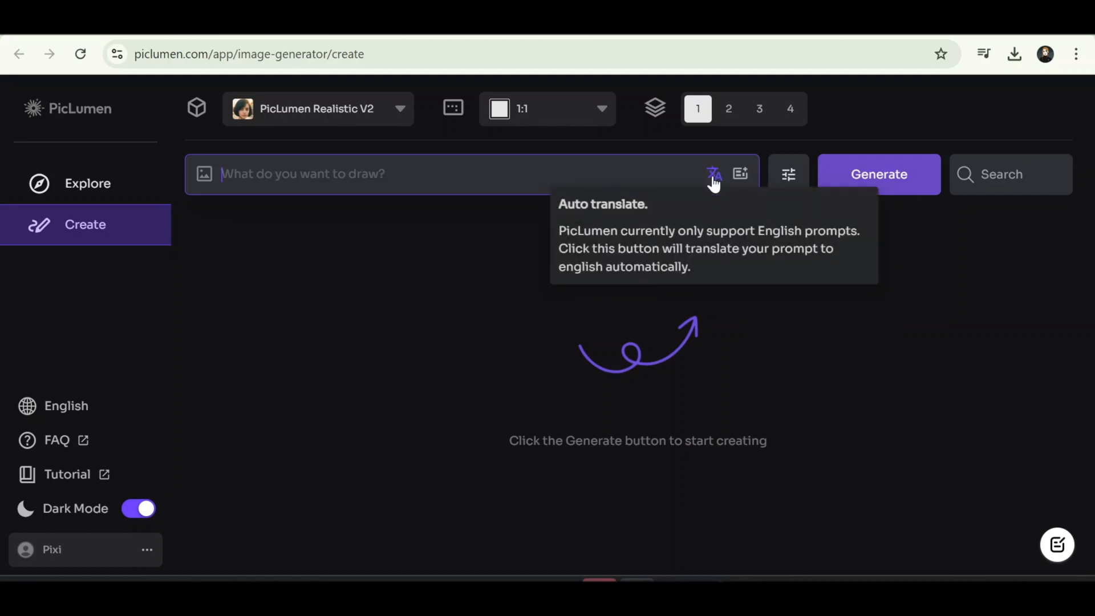
pyautogui.click(204, 173)
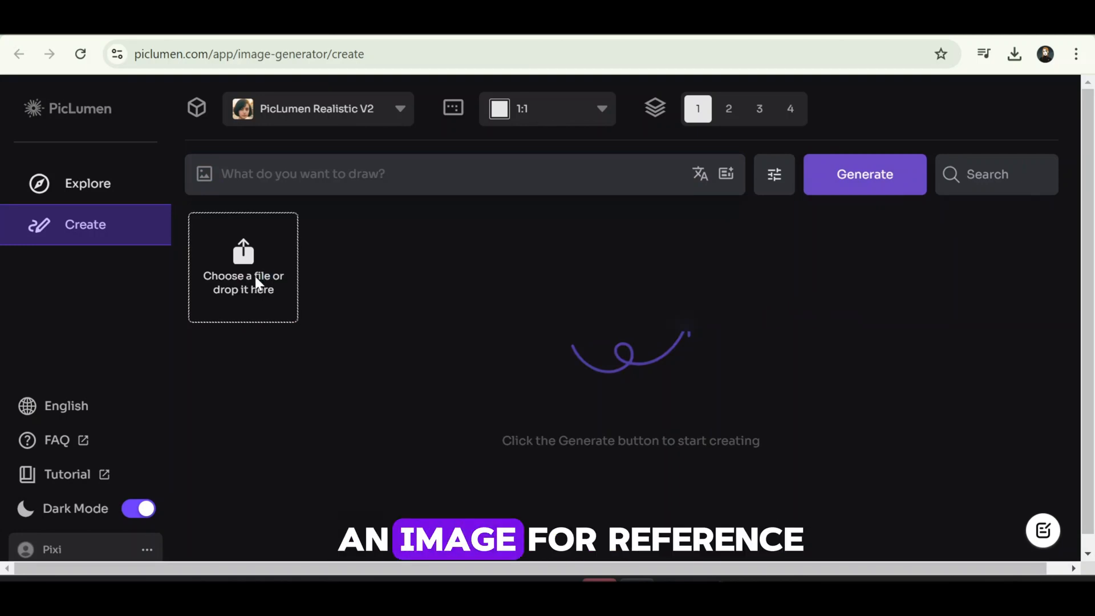
# - Upload the vintage-dress portrait from Downloads and set it as a Character Ref
pyautogui.click(242, 267)
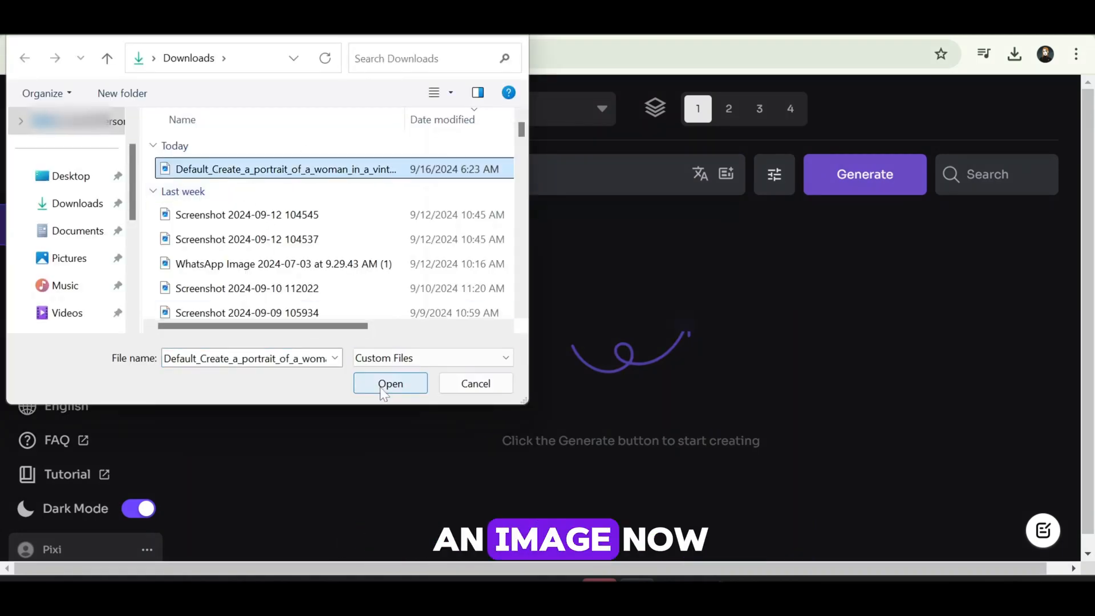
pyautogui.click(390, 383)
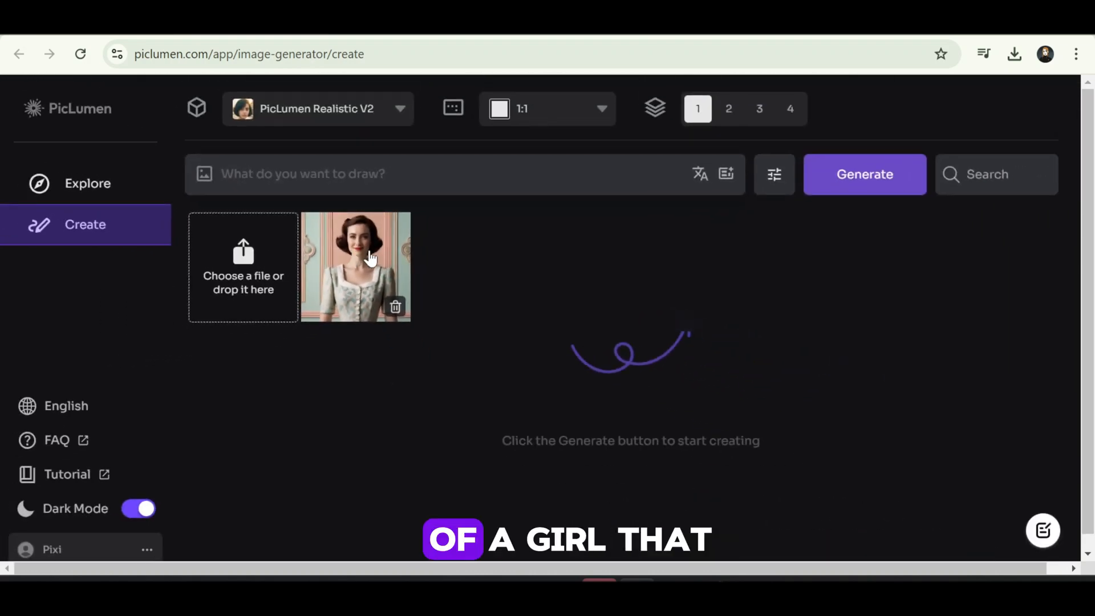
pyautogui.click(355, 267)
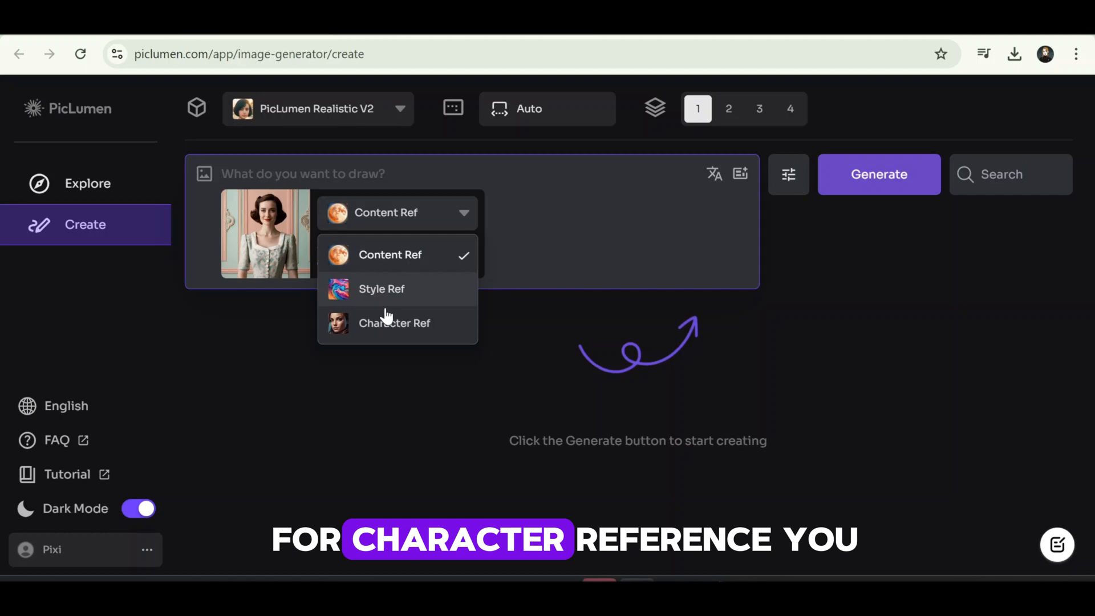
pyautogui.moveTo(391, 336)
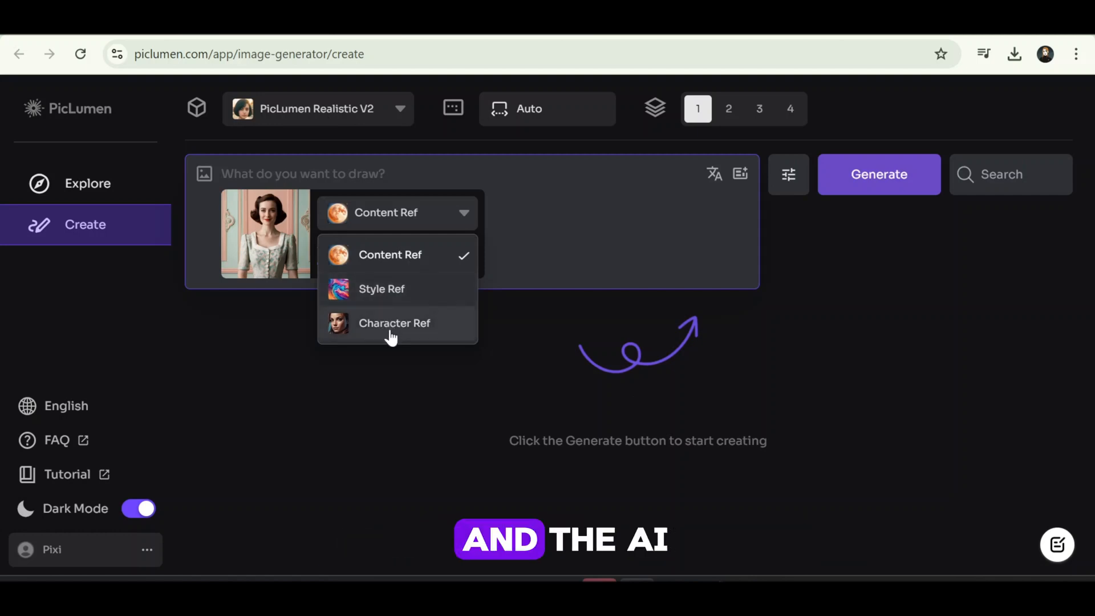
pyautogui.moveTo(388, 296)
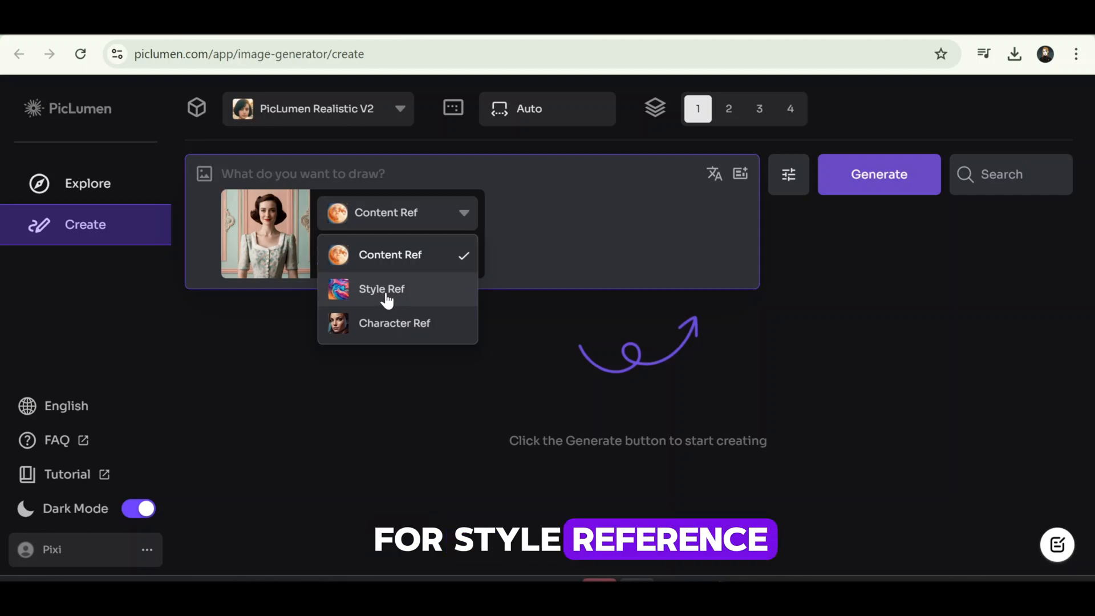
pyautogui.moveTo(396, 330)
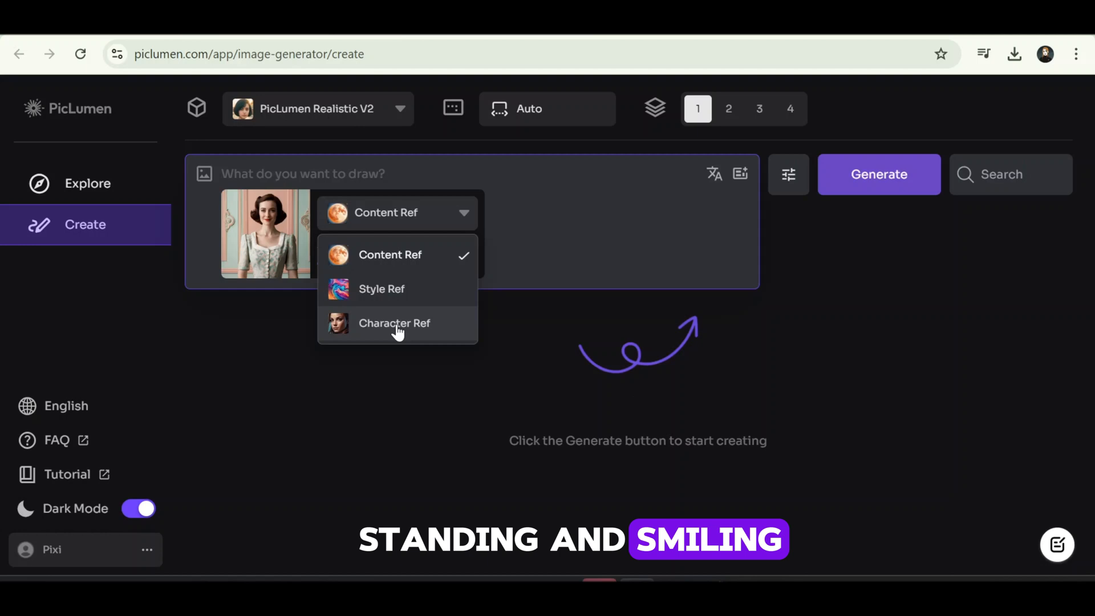
pyautogui.click(394, 323)
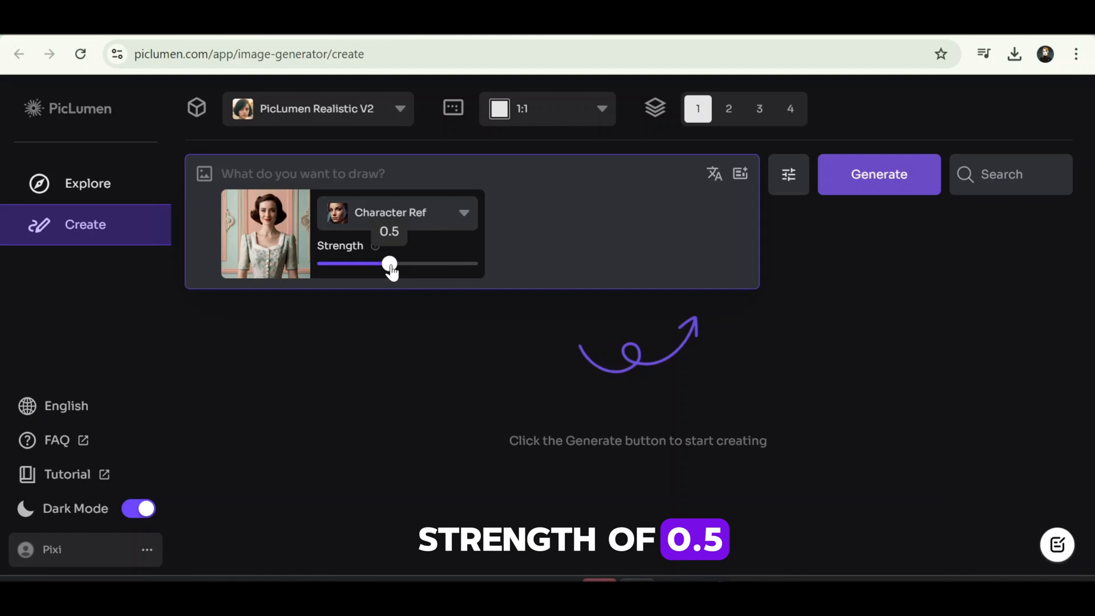
pyautogui.moveTo(393, 196)
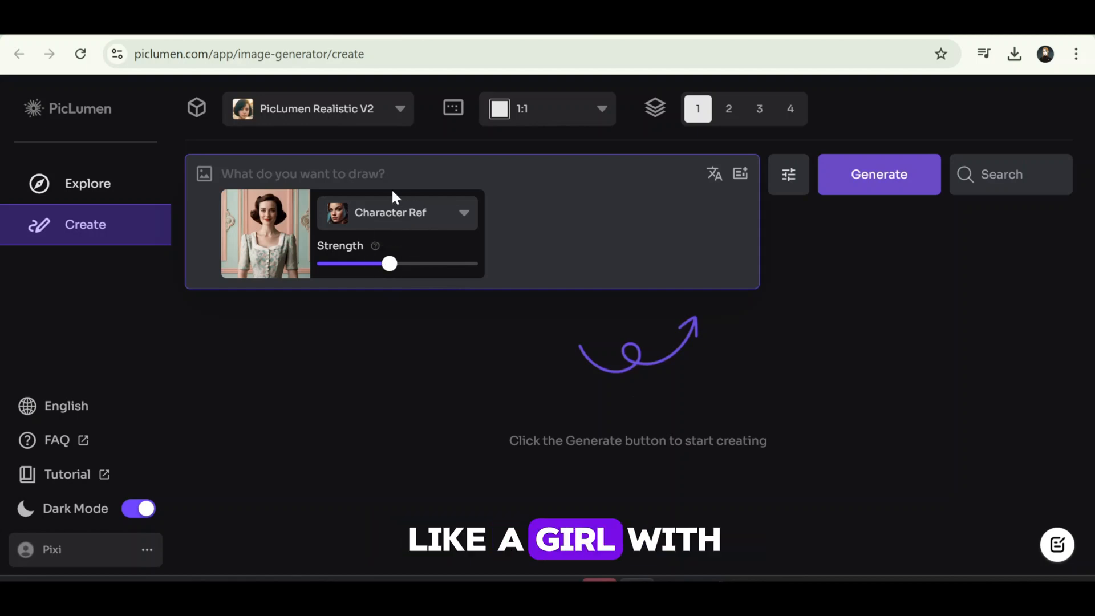
# - Enter the long-black-haired jungle girl in blue dress prompt, pick 1:1 and three images, and generate
pyautogui.write('A girl with')
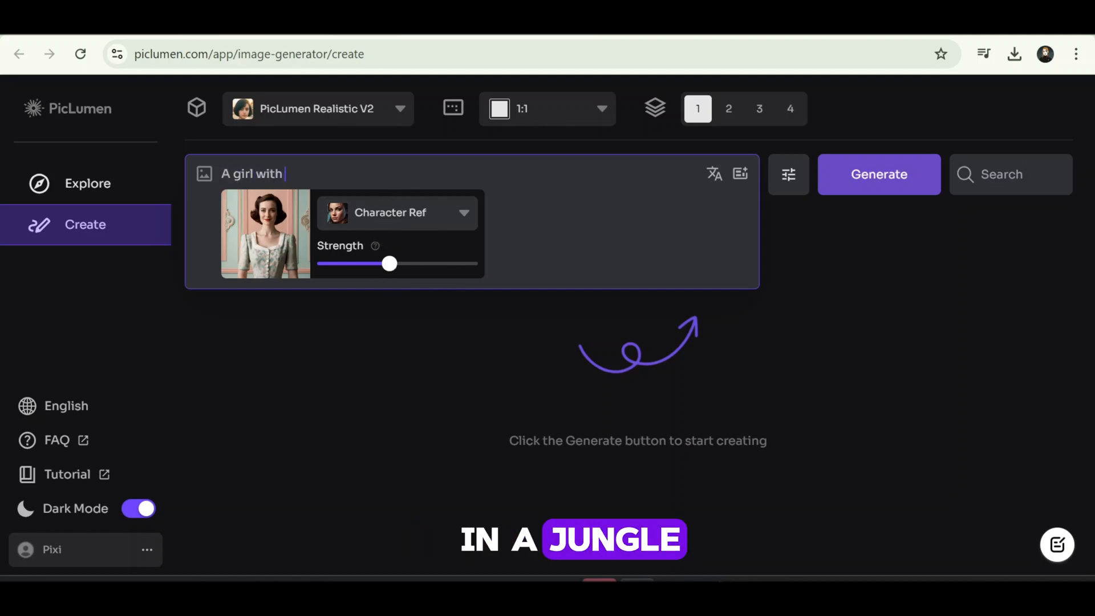
pyautogui.write('long black hair, standing in a jungle')
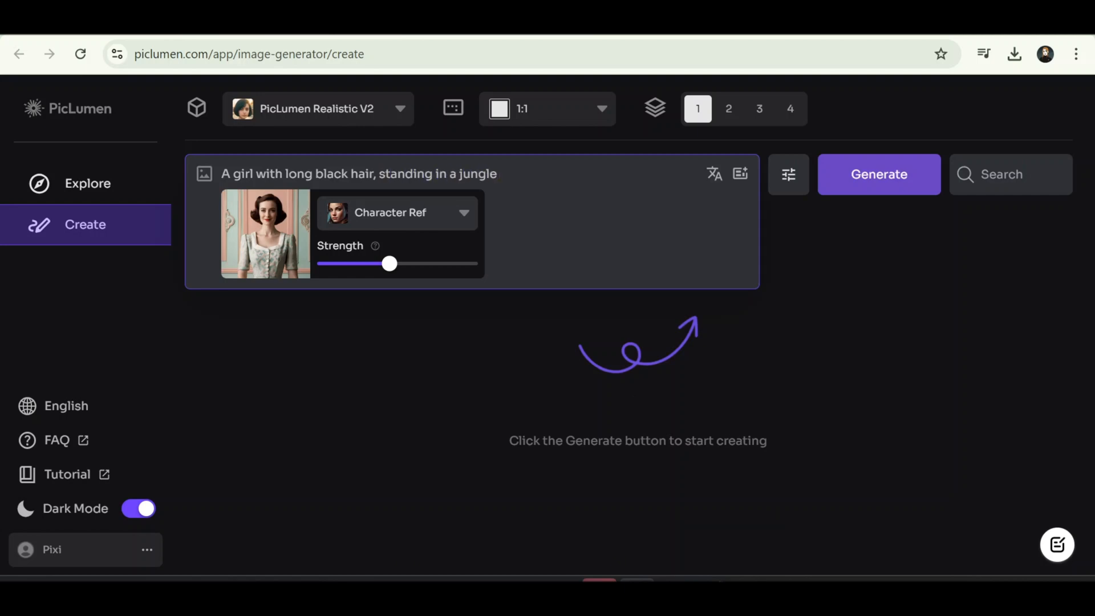
pyautogui.write('A beautiful girl with long black hair, standing in a jungle, wearing a blue long dress')
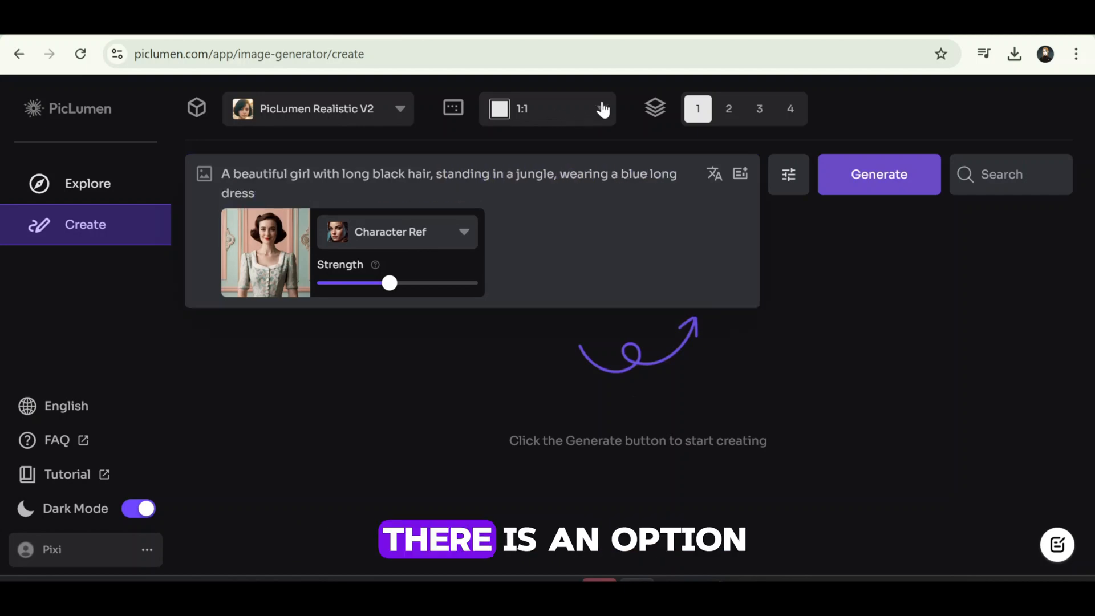
pyautogui.click(547, 108)
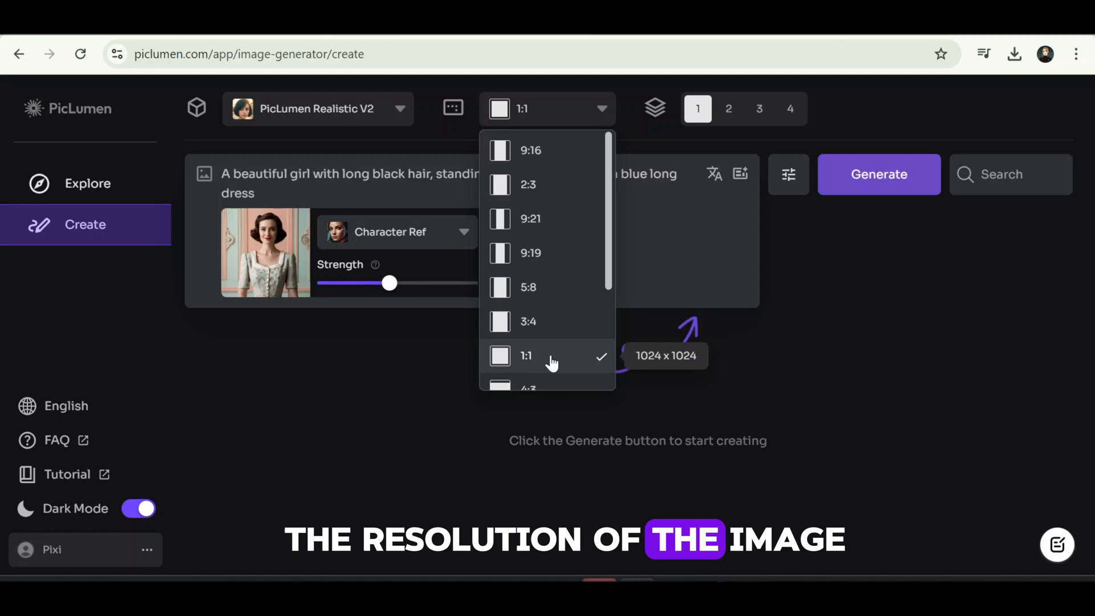
pyautogui.moveTo(729, 109)
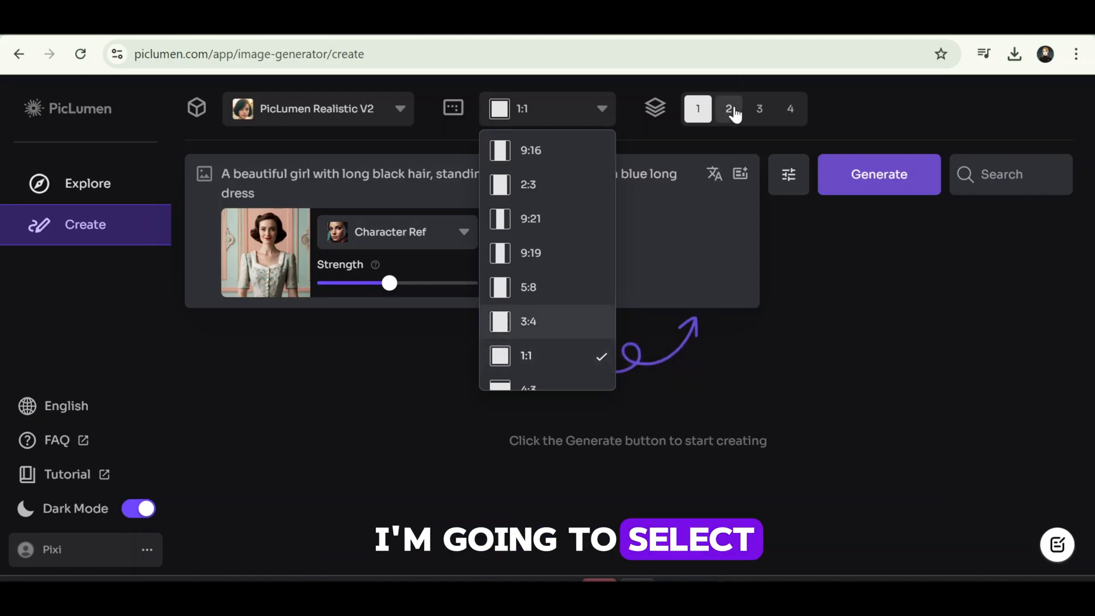
pyautogui.click(759, 108)
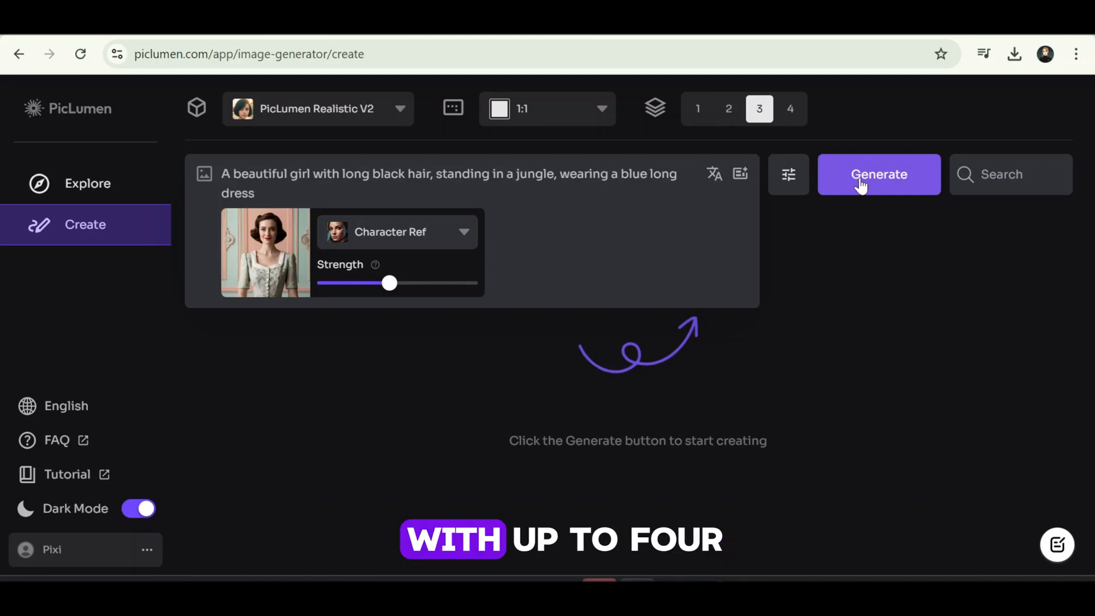
pyautogui.click(878, 174)
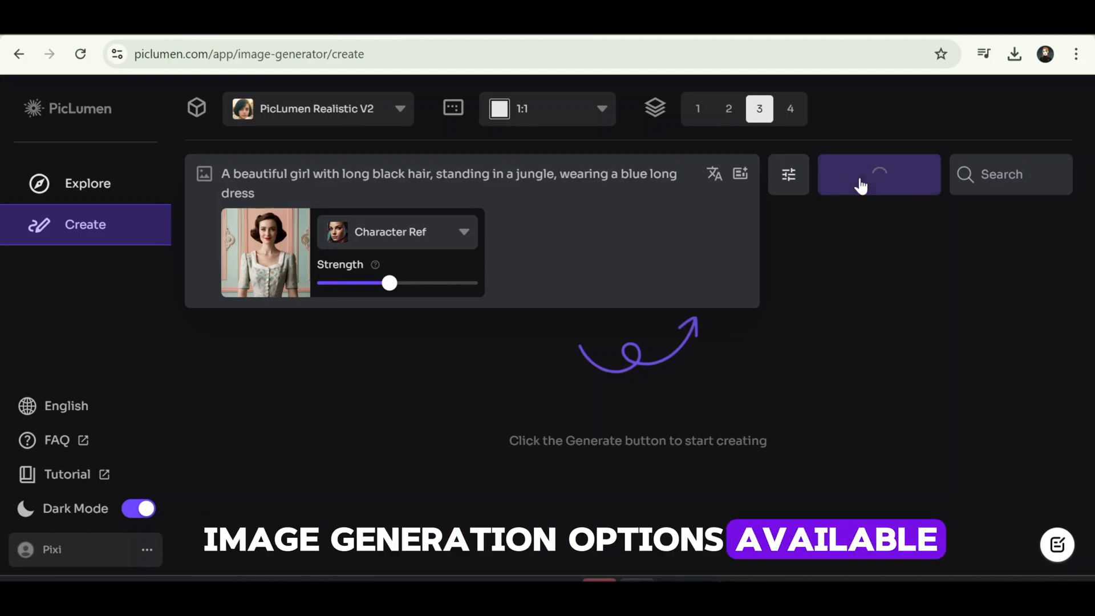
# - Open a finished blue-dress jungle girl image and scroll through its generation details
pyautogui.click(878, 174)
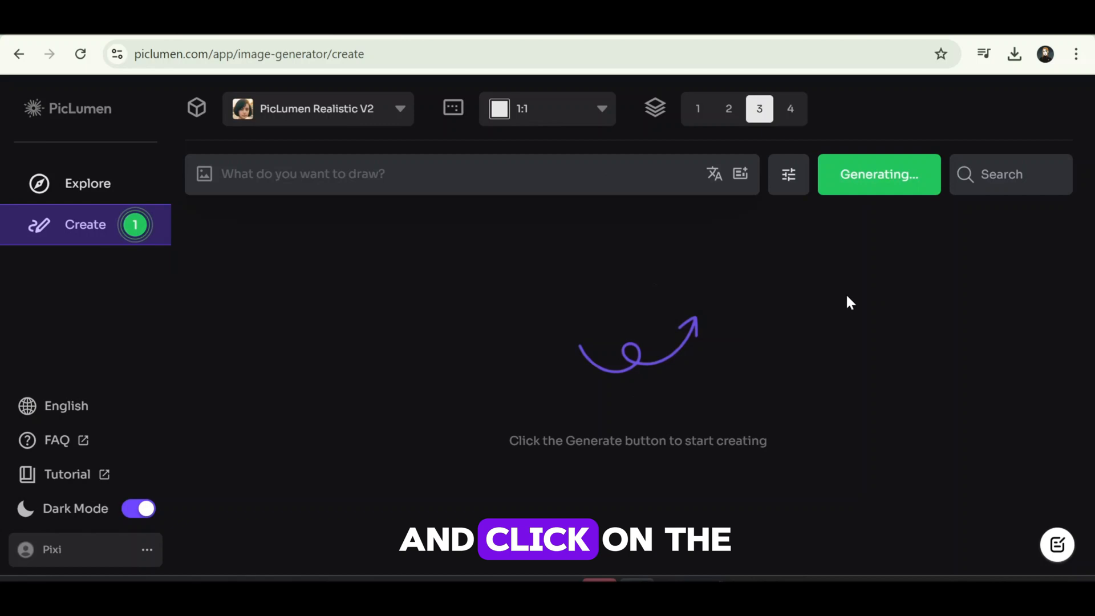
pyautogui.click(878, 174)
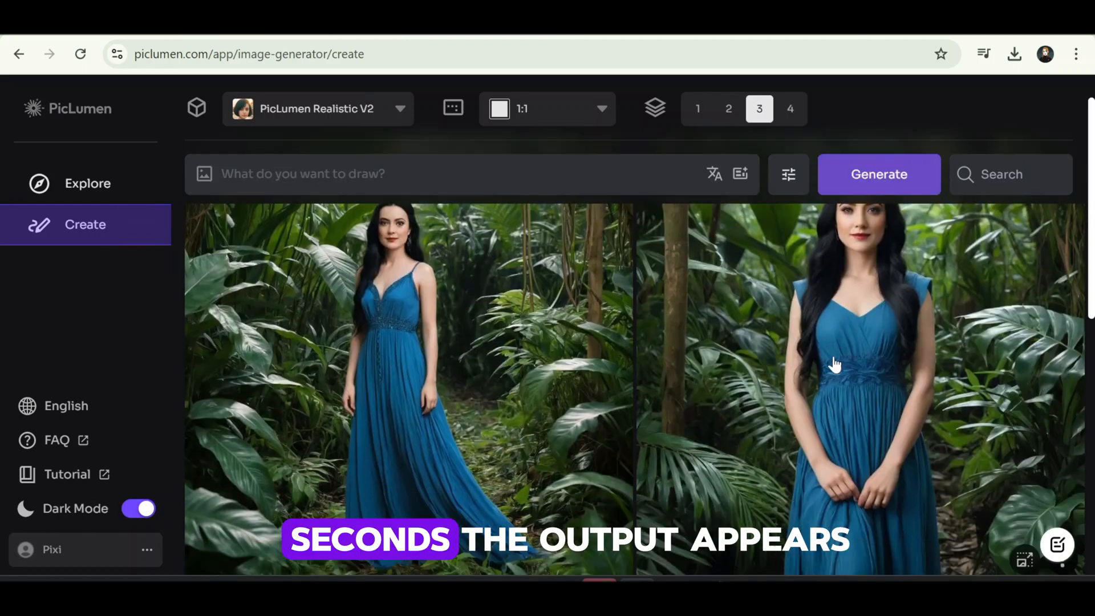
pyautogui.scroll(-3)
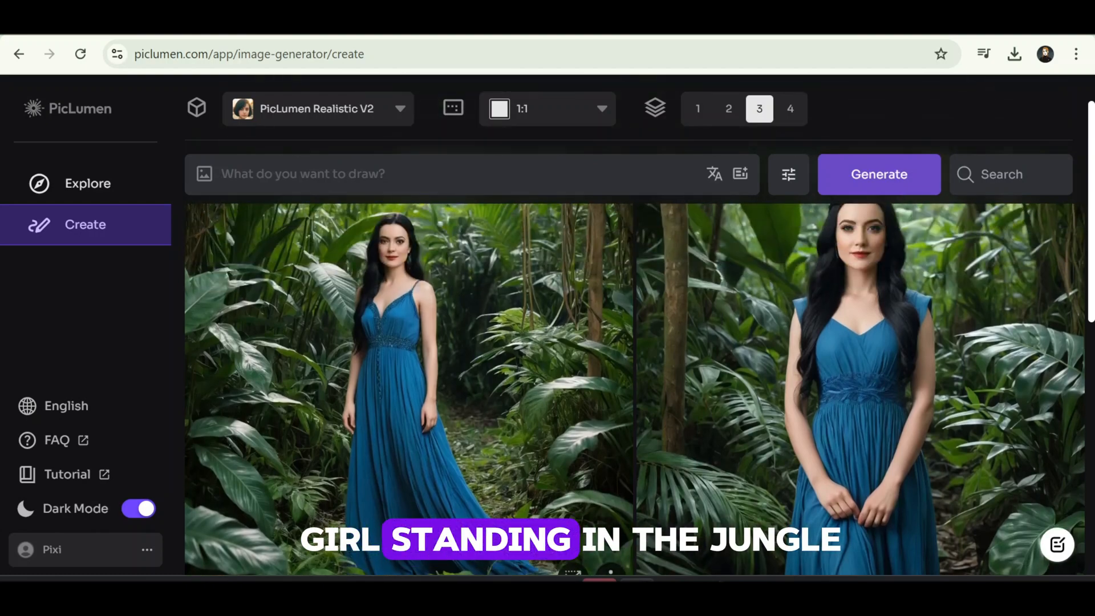
pyautogui.scroll(-3)
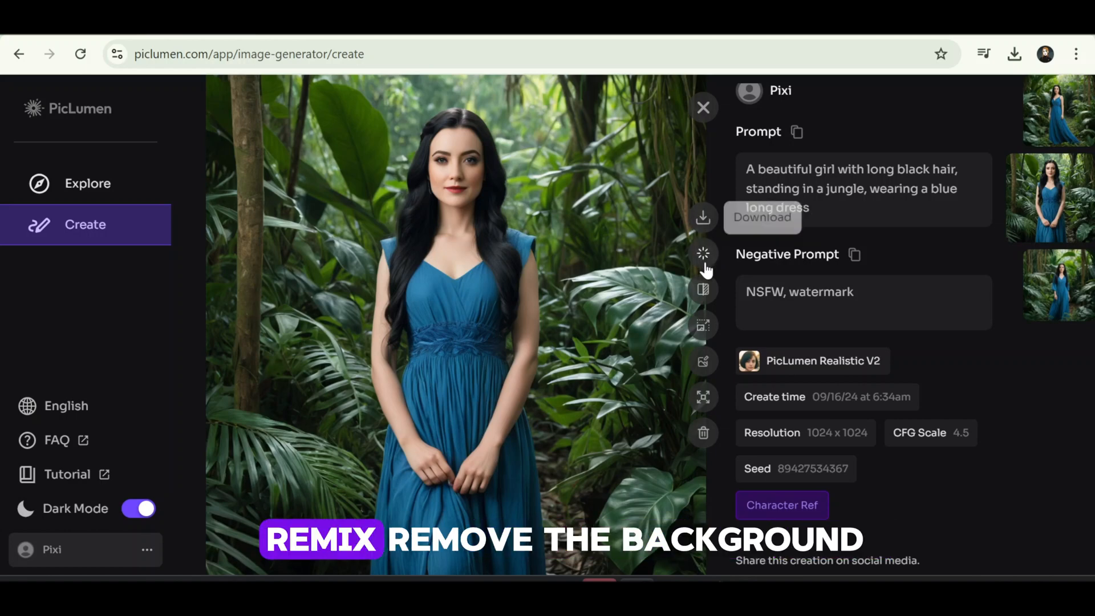
pyautogui.moveTo(703, 289)
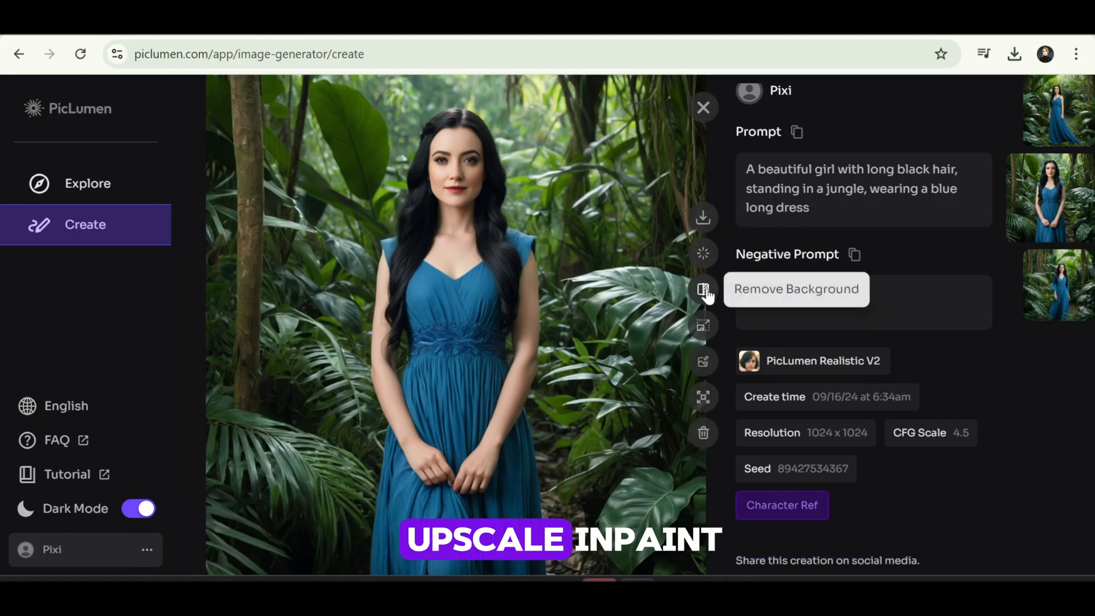
pyautogui.moveTo(703, 361)
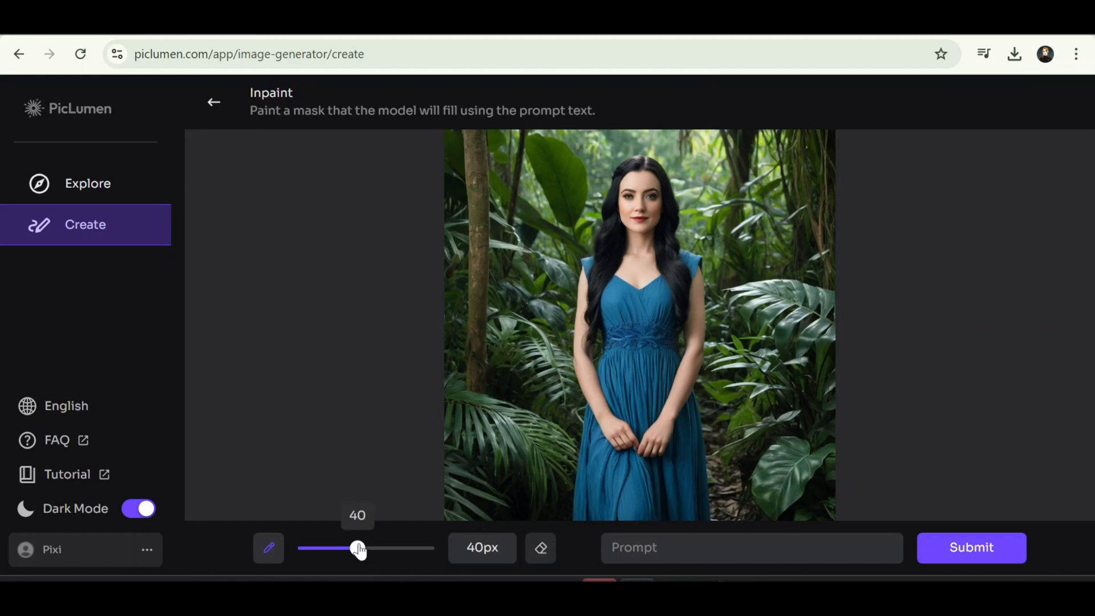
# - Submit the hair inpaint with the prompt 'Red hair'
pyautogui.write('Red hair')
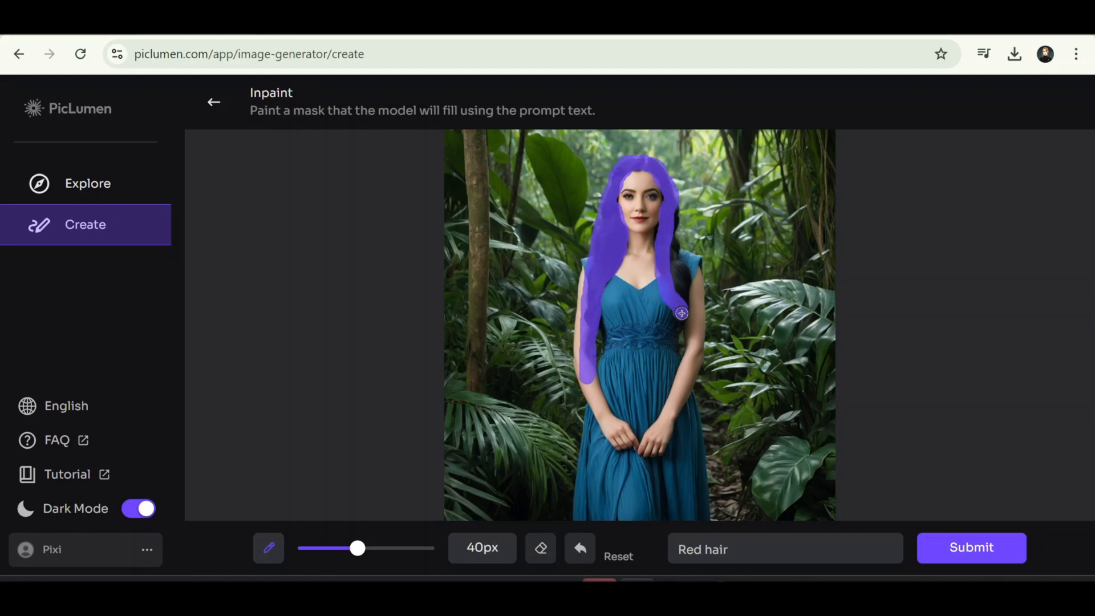
pyautogui.click(970, 547)
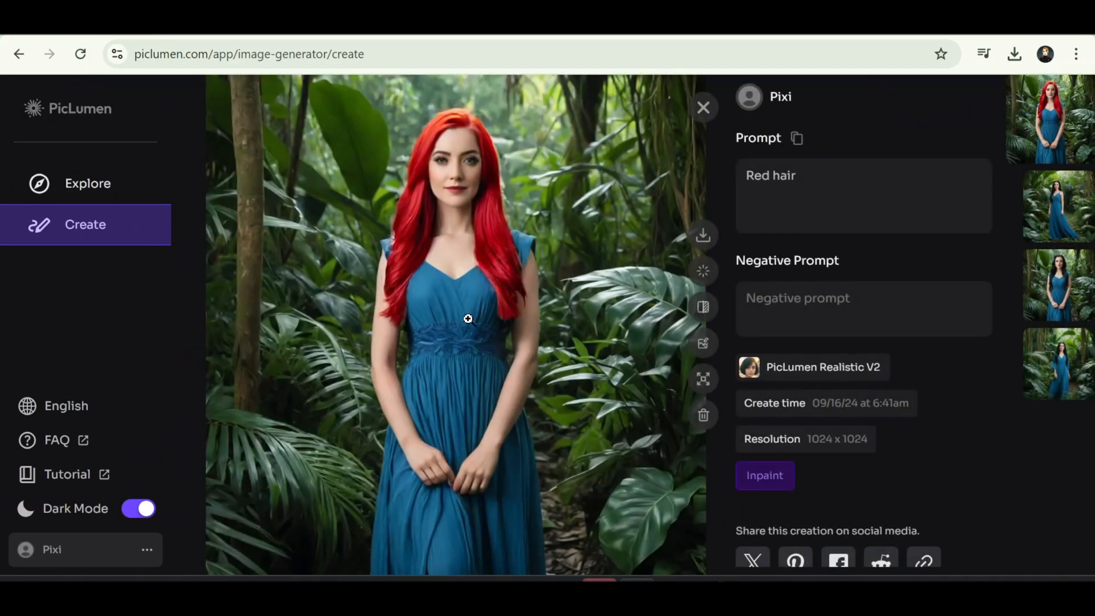
pyautogui.moveTo(414, 250)
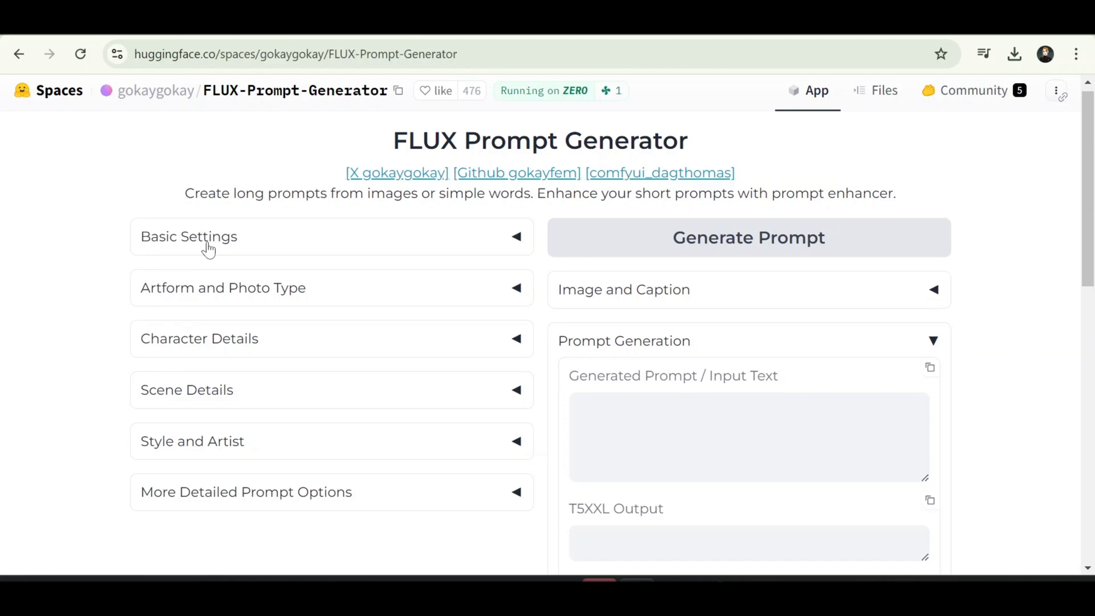
# - In Basic Settings, set Artform to photography and Photo Type to straight on
pyautogui.click(188, 236)
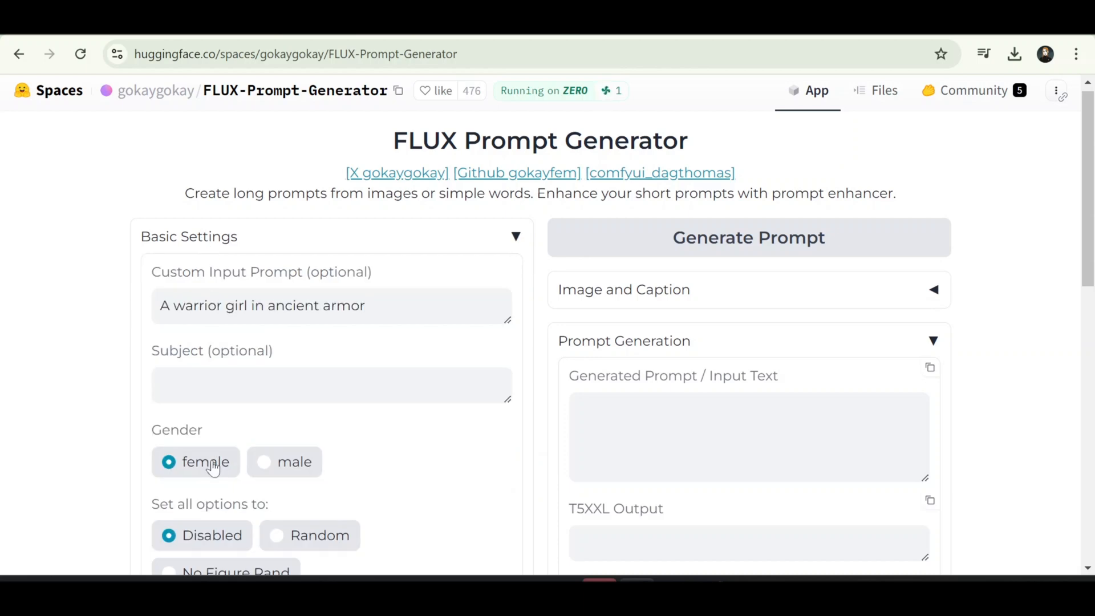
pyautogui.scroll(-3)
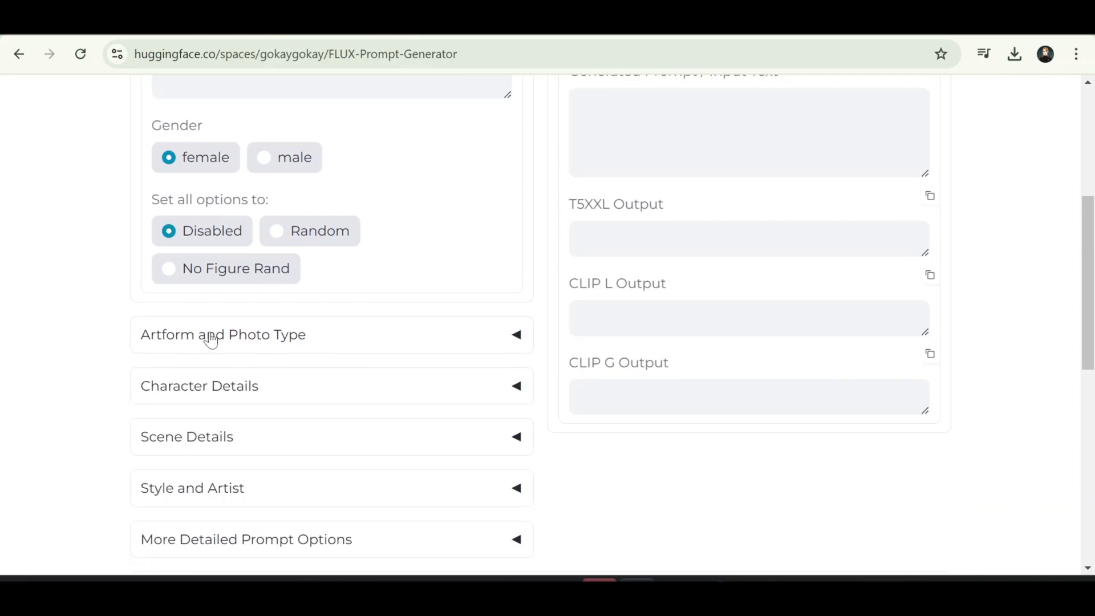
pyautogui.moveTo(244, 337)
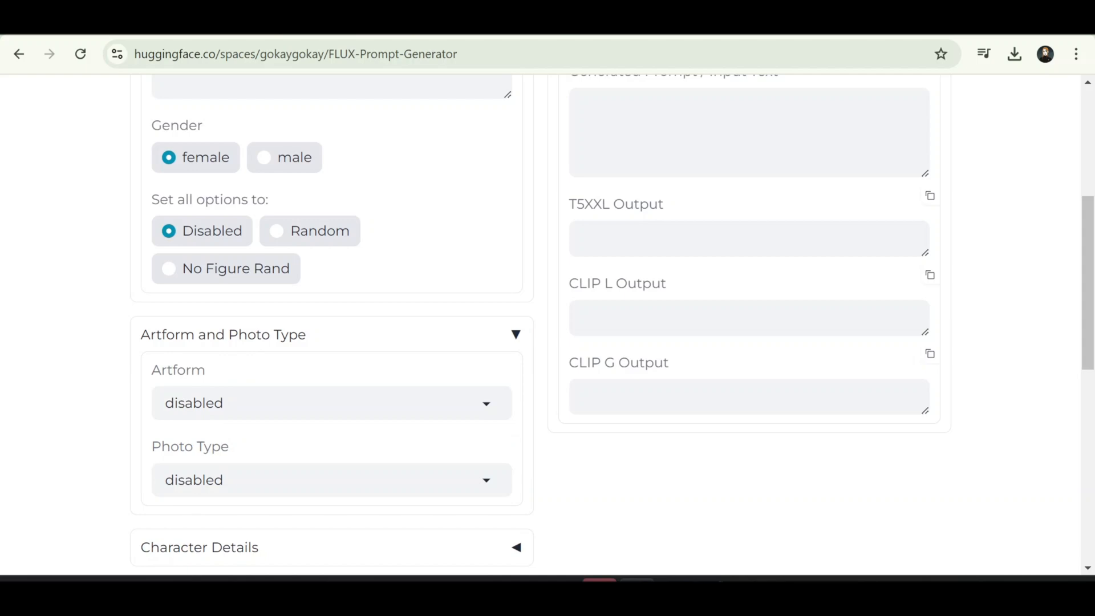
pyautogui.click(330, 403)
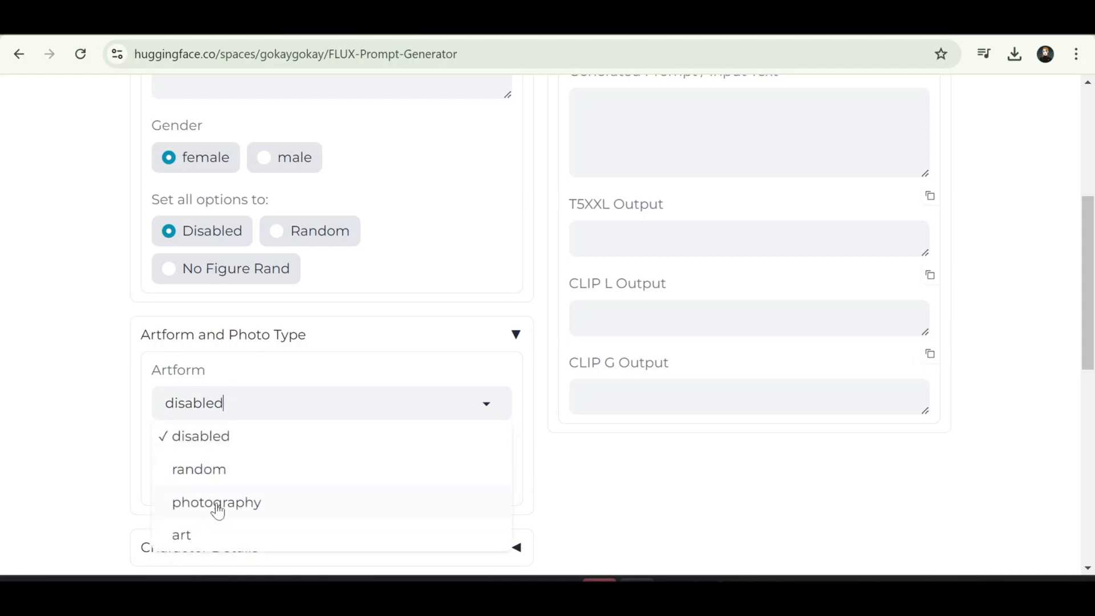
pyautogui.click(217, 502)
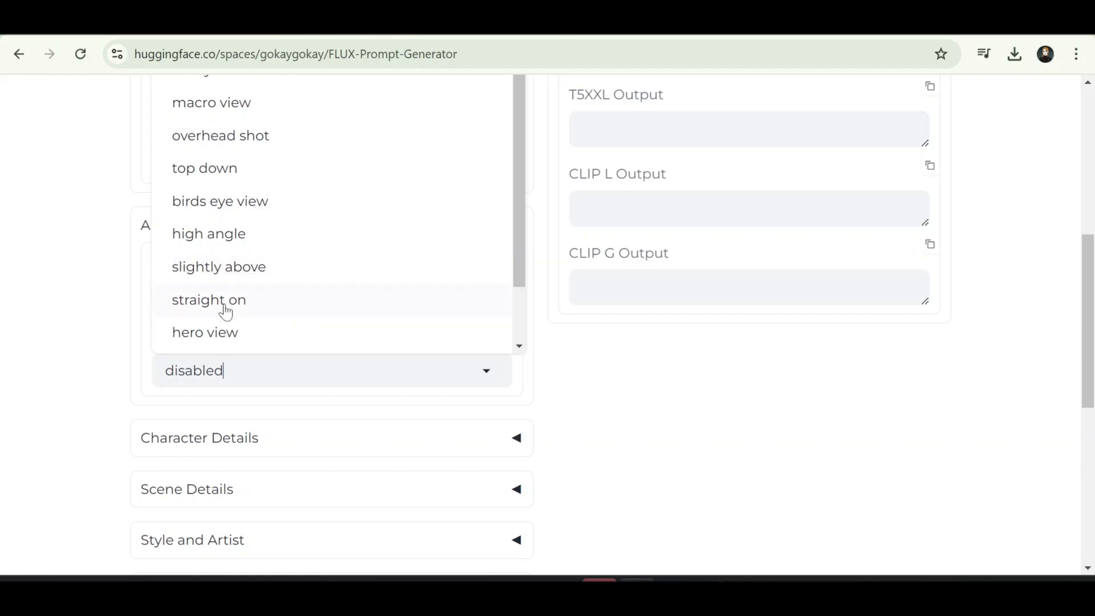
pyautogui.click(208, 300)
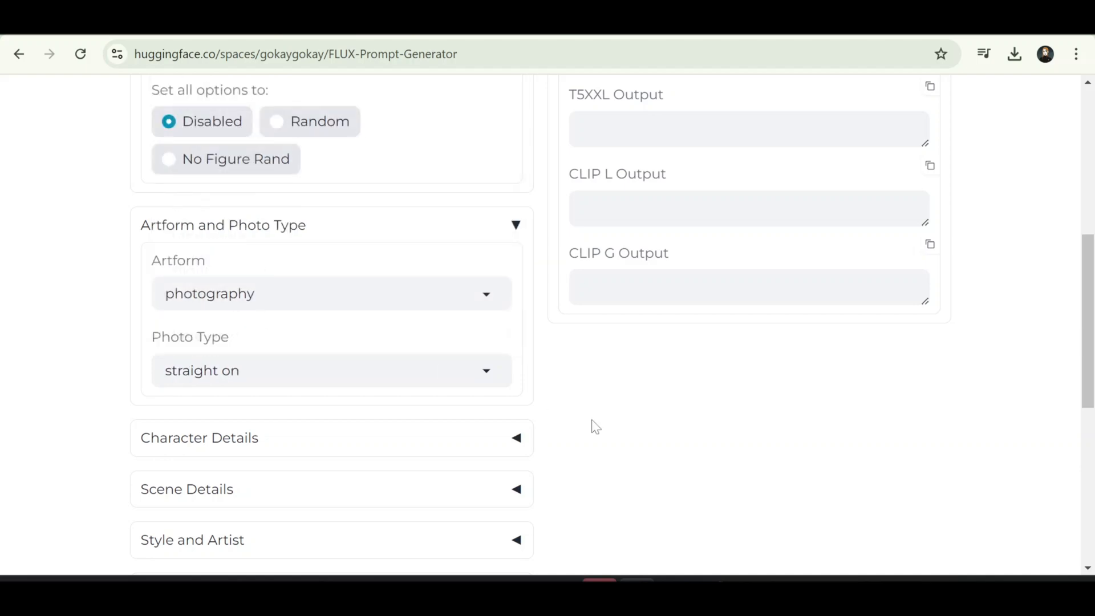
# - Have the LLM expand 'A warrior girl in ancient armor' into a detailed prompt
pyautogui.scroll(-3)
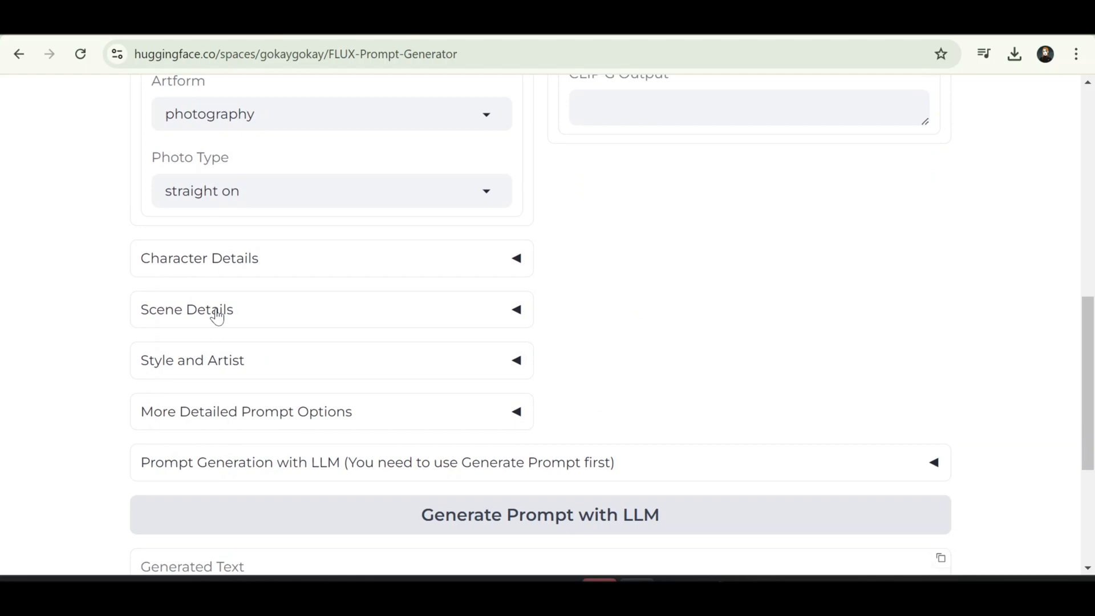
pyautogui.moveTo(197, 335)
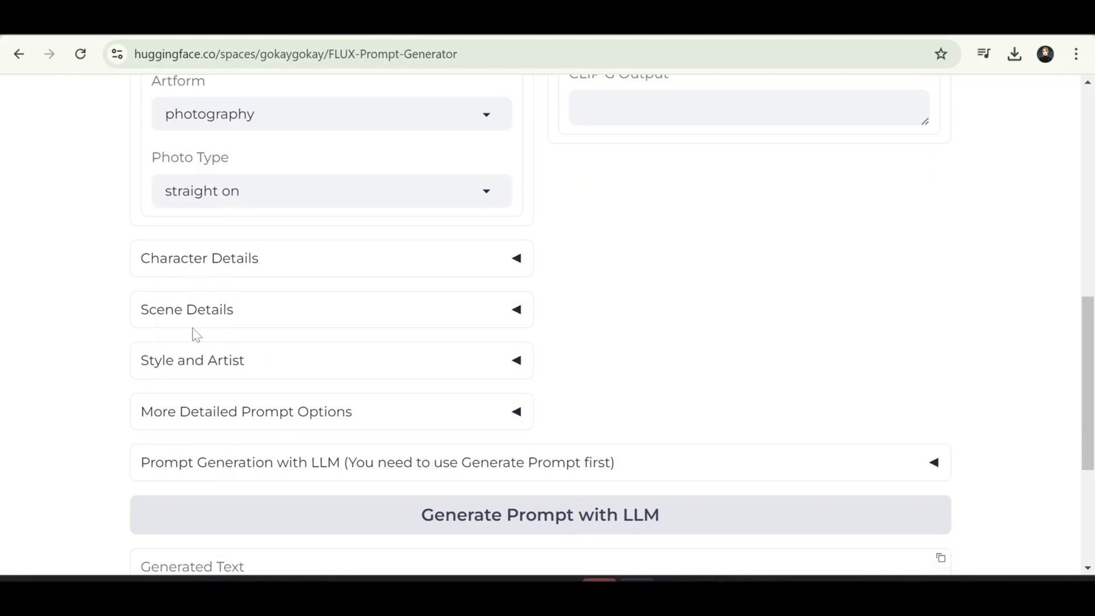
pyautogui.moveTo(215, 326)
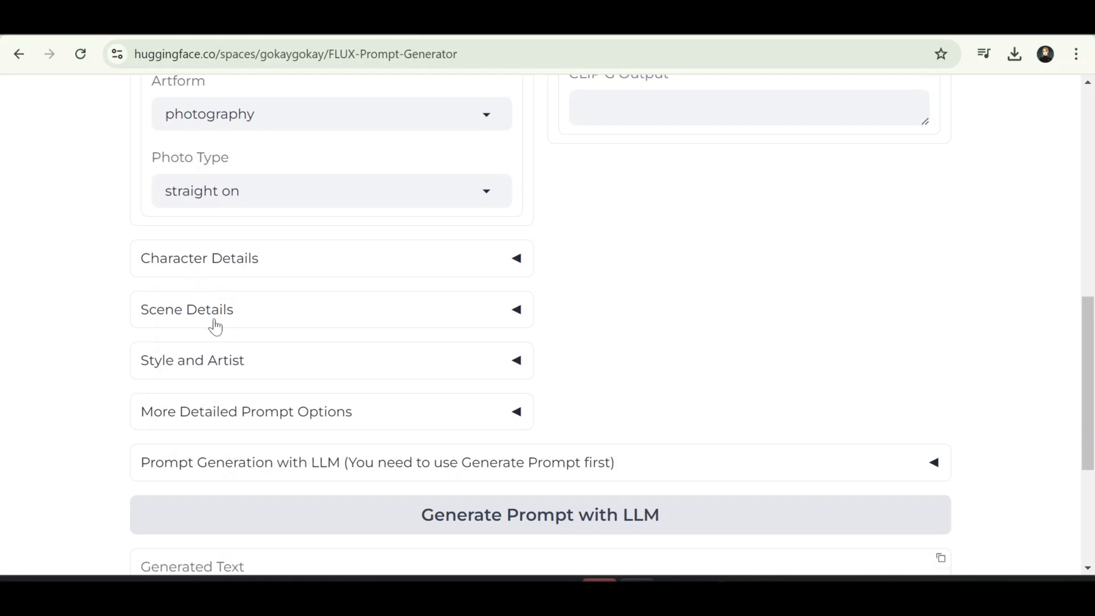
pyautogui.scroll(3)
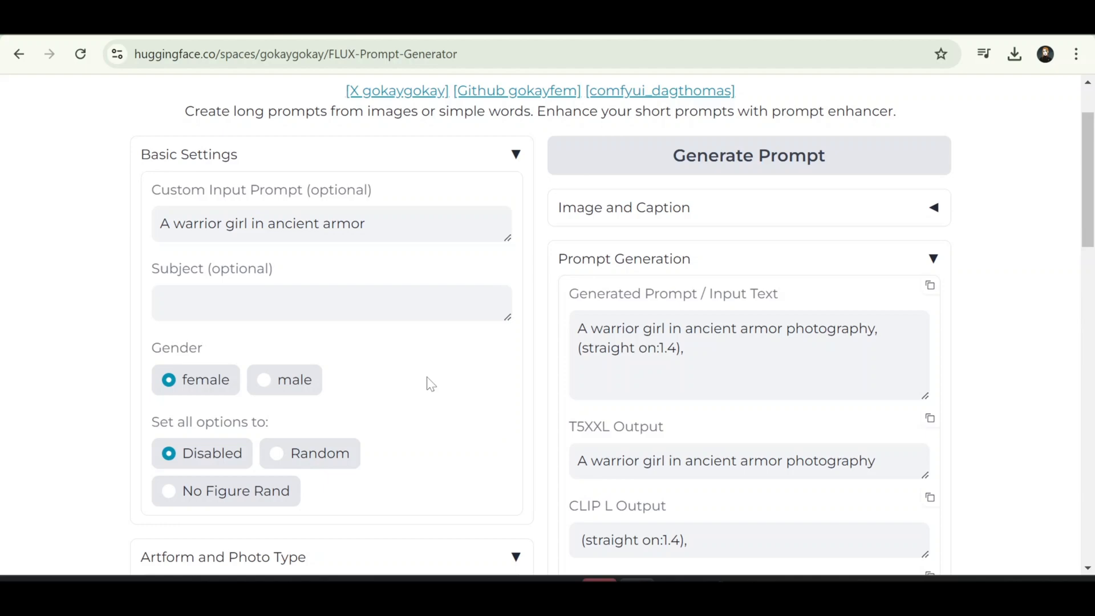
pyautogui.scroll(-3)
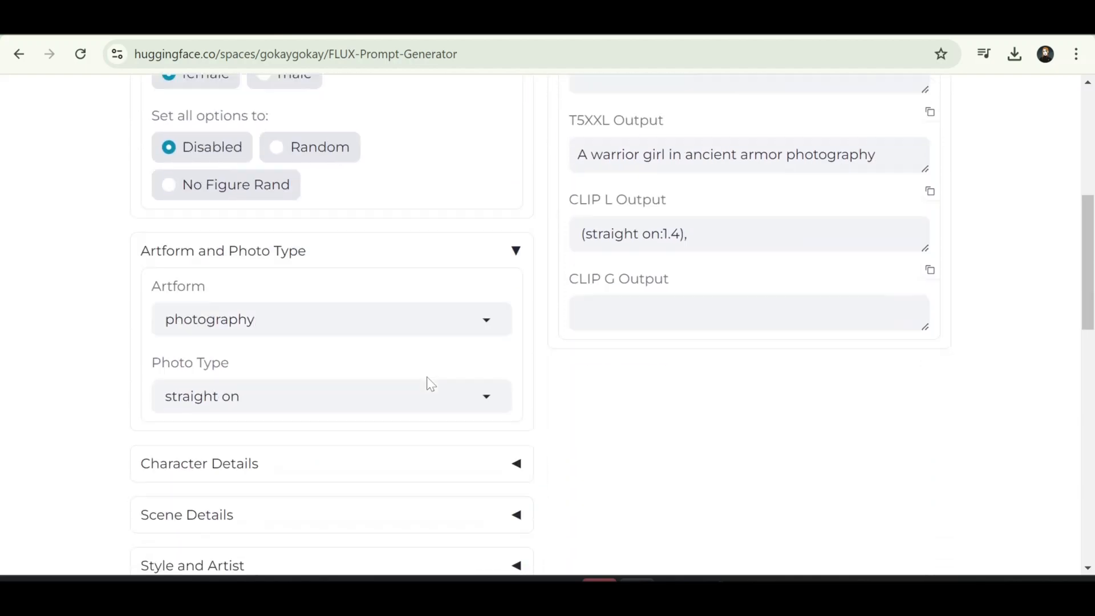
pyautogui.scroll(-3)
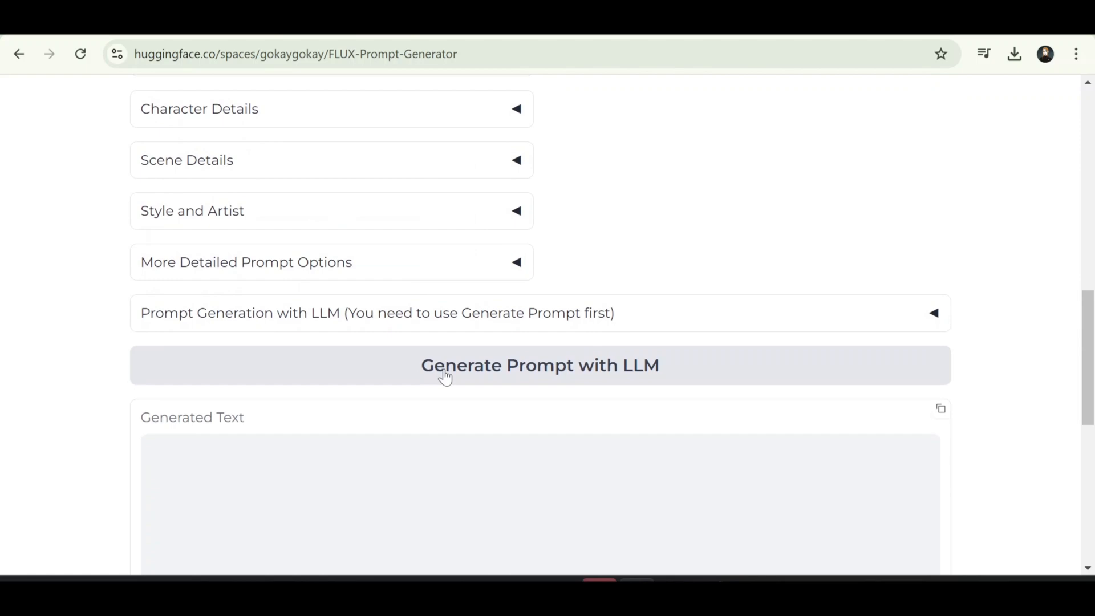
pyautogui.click(539, 364)
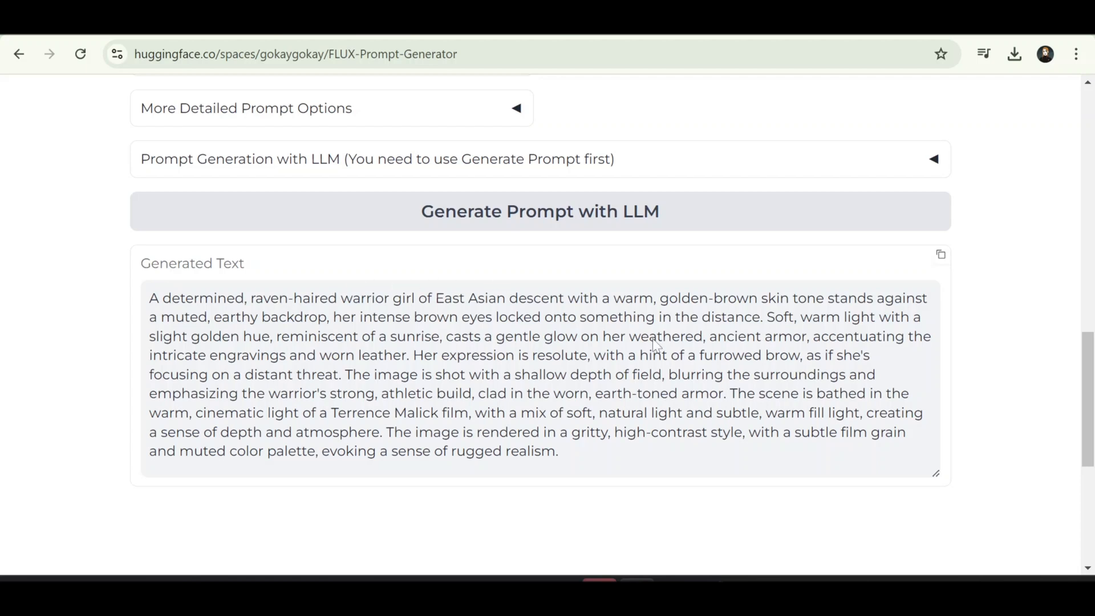
pyautogui.moveTo(818, 302)
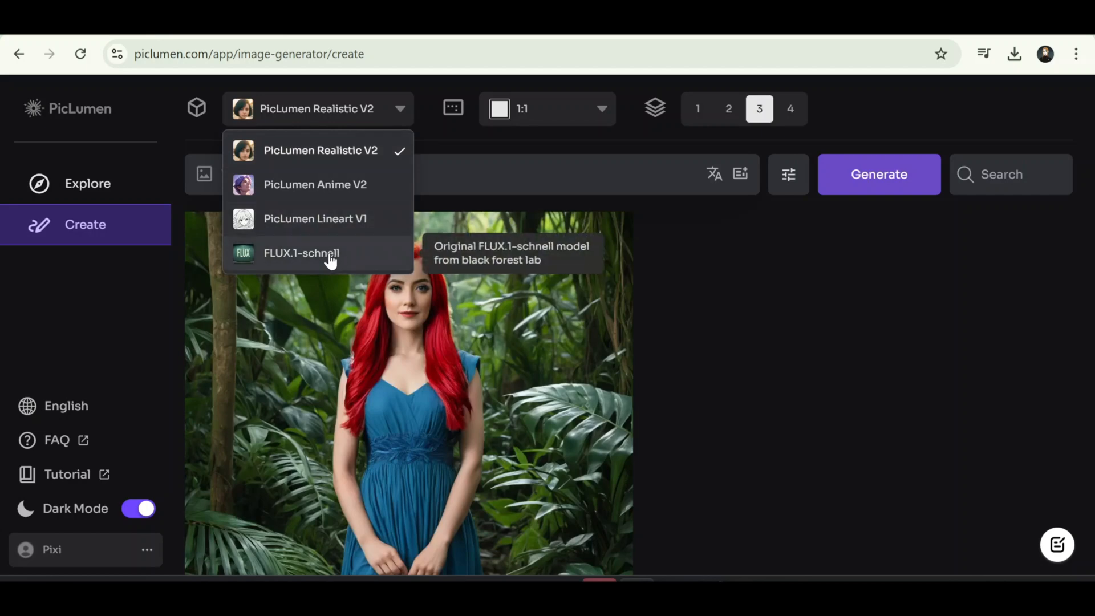
# - Generate the warrior prompt with FLUX.1-schnell, then close the enlarged image view
pyautogui.click(302, 253)
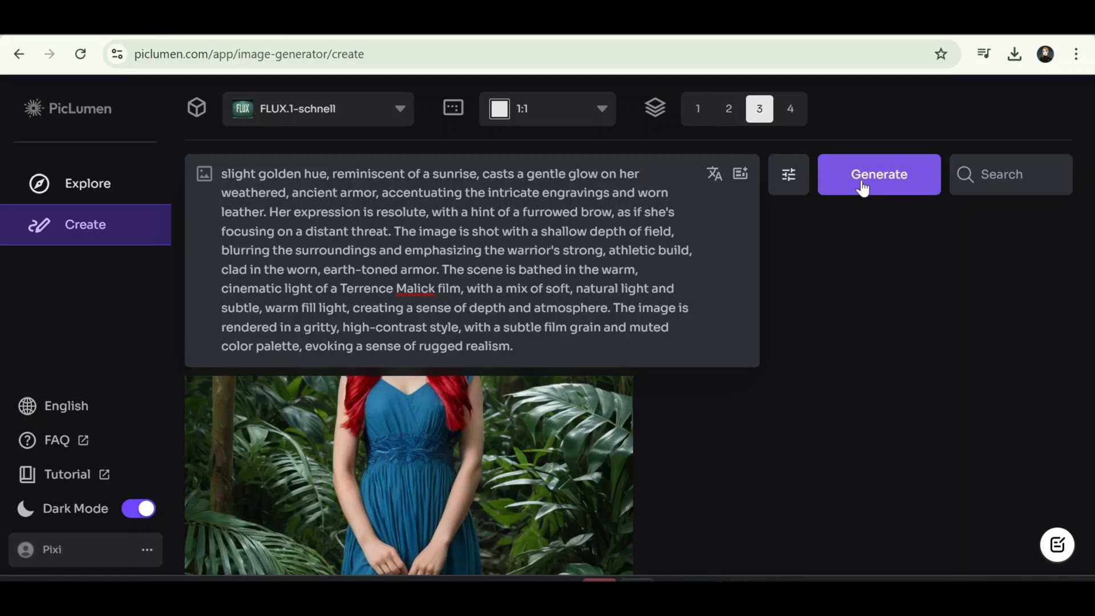
pyautogui.click(878, 174)
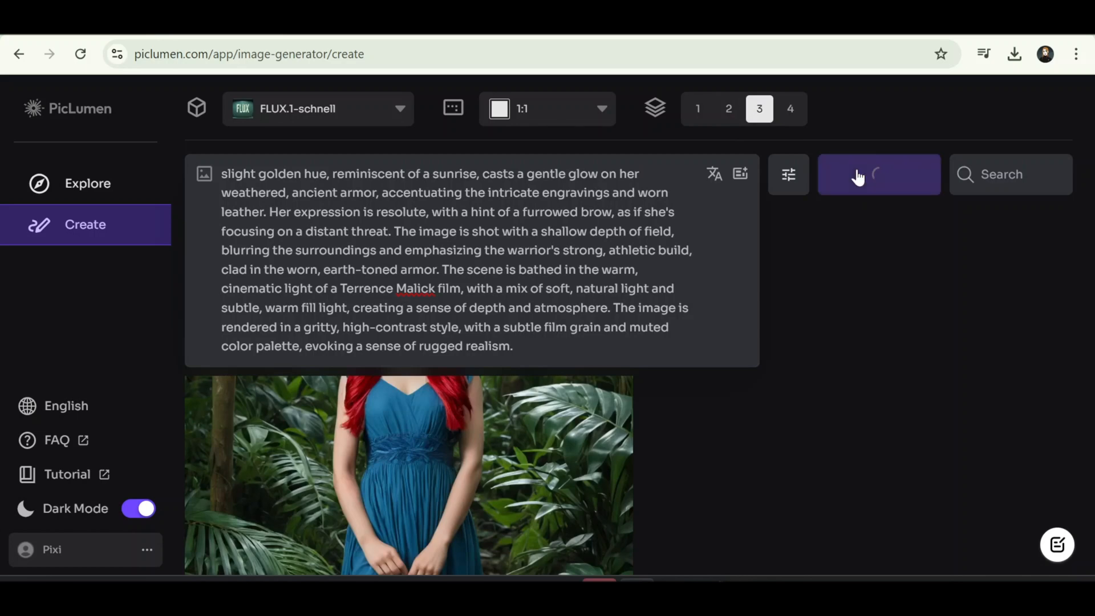
pyautogui.click(878, 173)
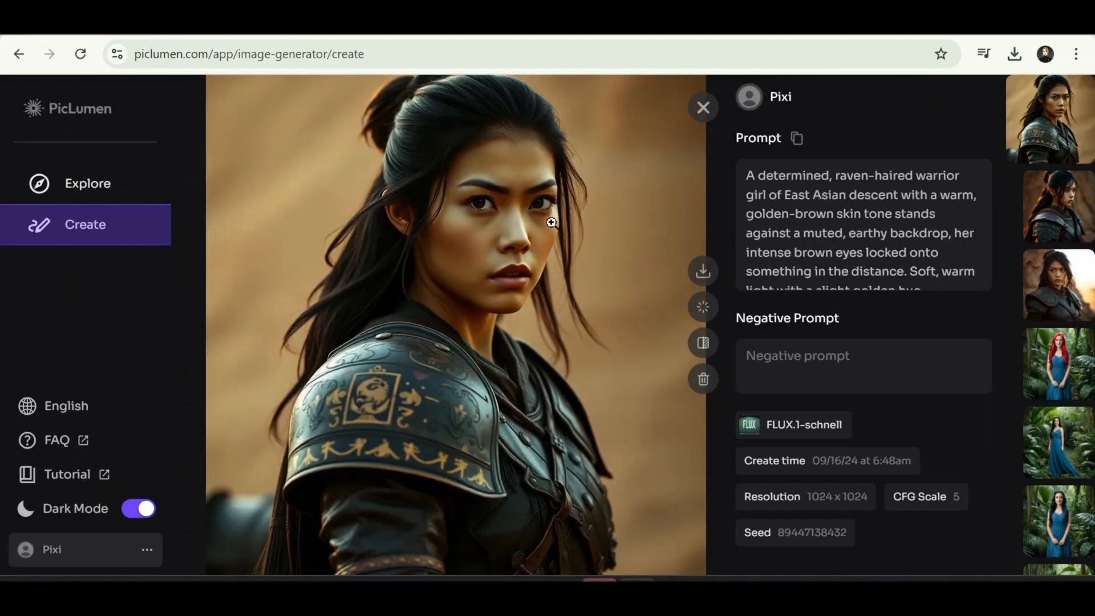
pyautogui.moveTo(747, 105)
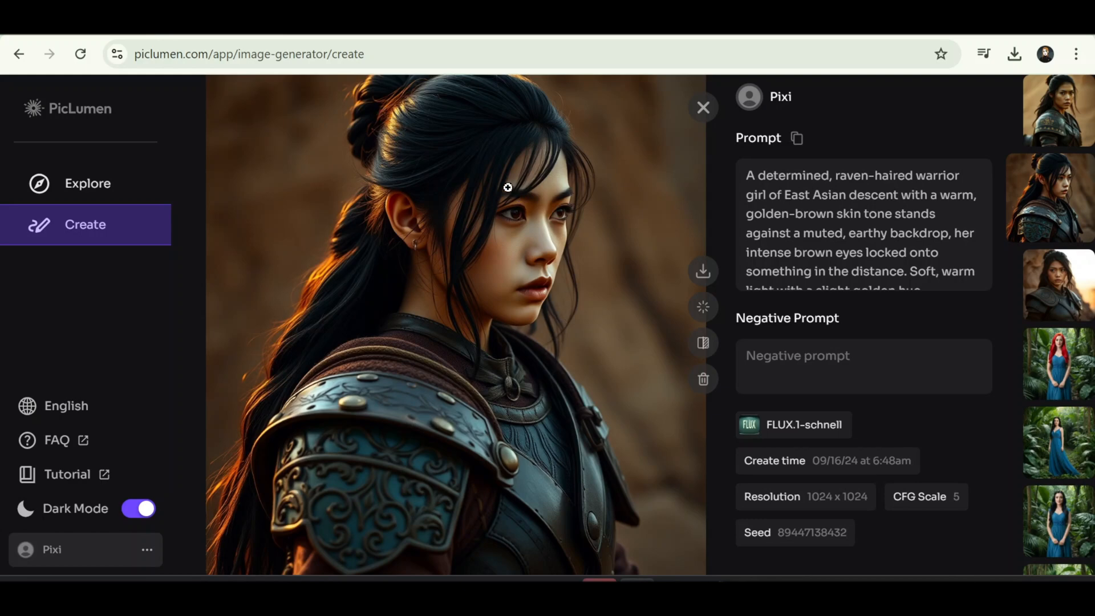
pyautogui.moveTo(421, 143)
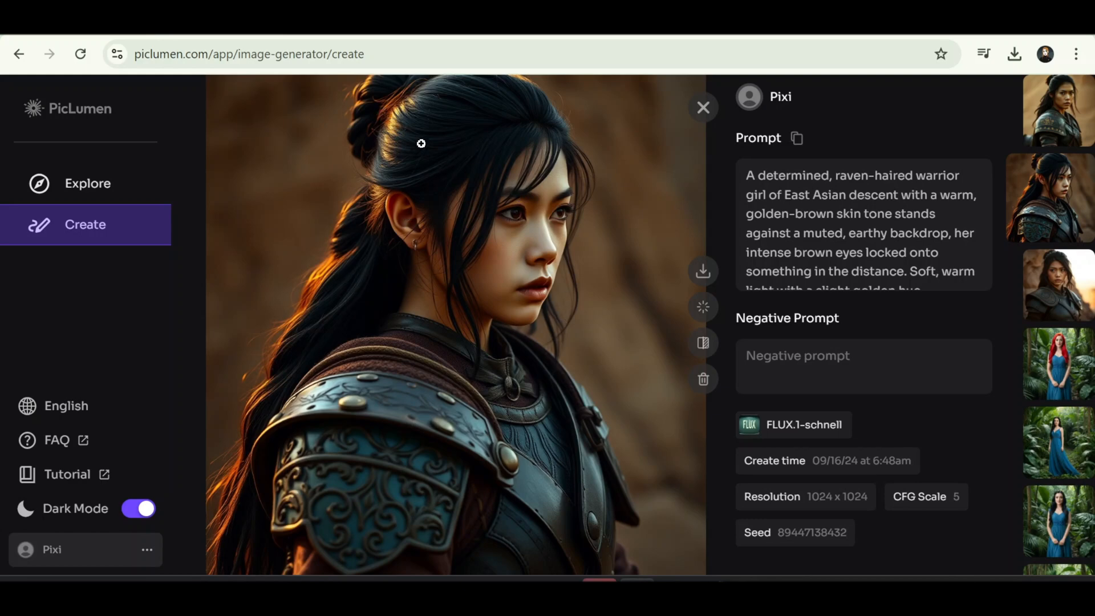
pyautogui.moveTo(550, 153)
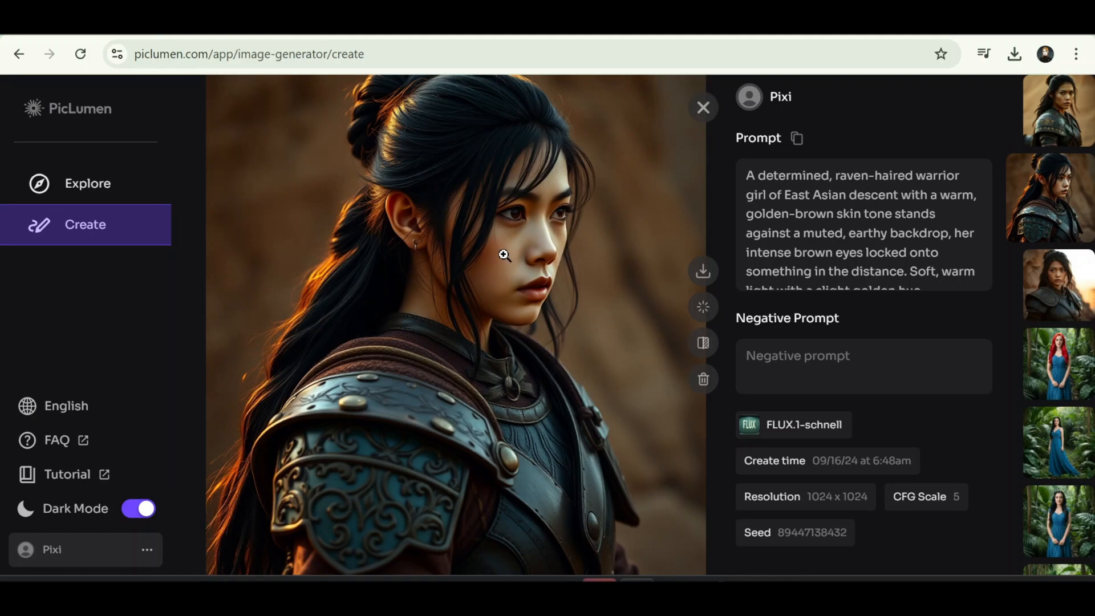
pyautogui.moveTo(703, 108)
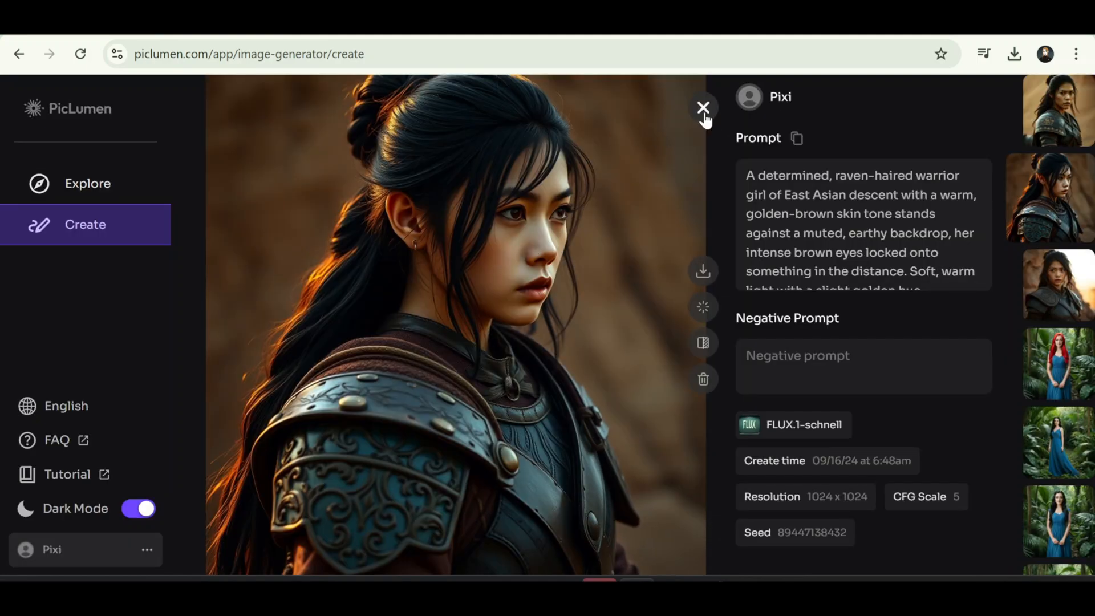
pyautogui.click(703, 109)
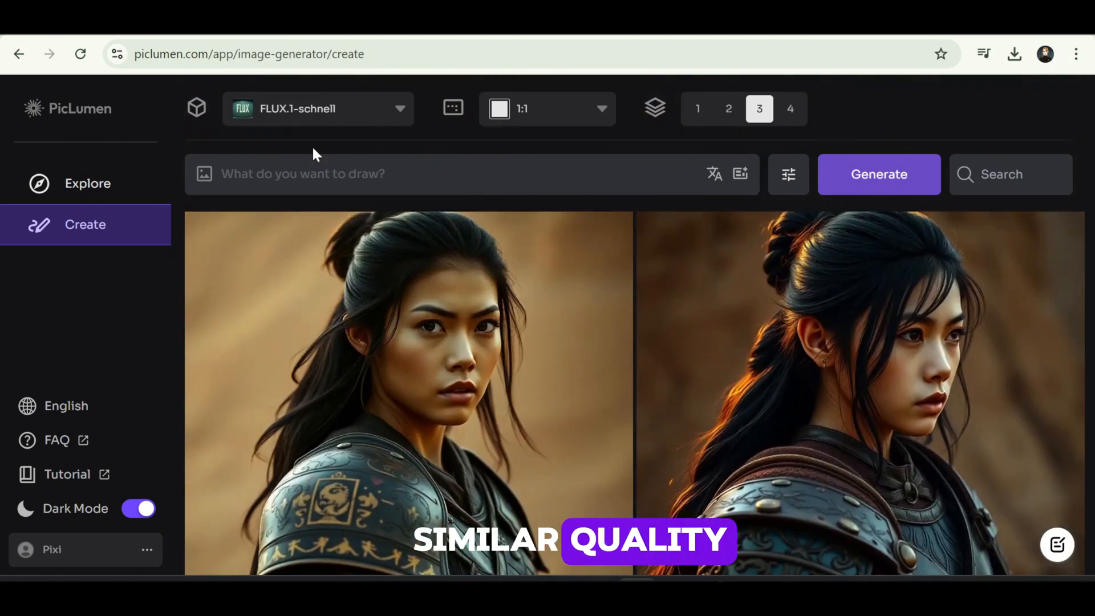
# - Generate images for 'a beautiful Chicano style women with her finger to her lips'
pyautogui.write('a beautiful Chicano style women with her finger to her lips')
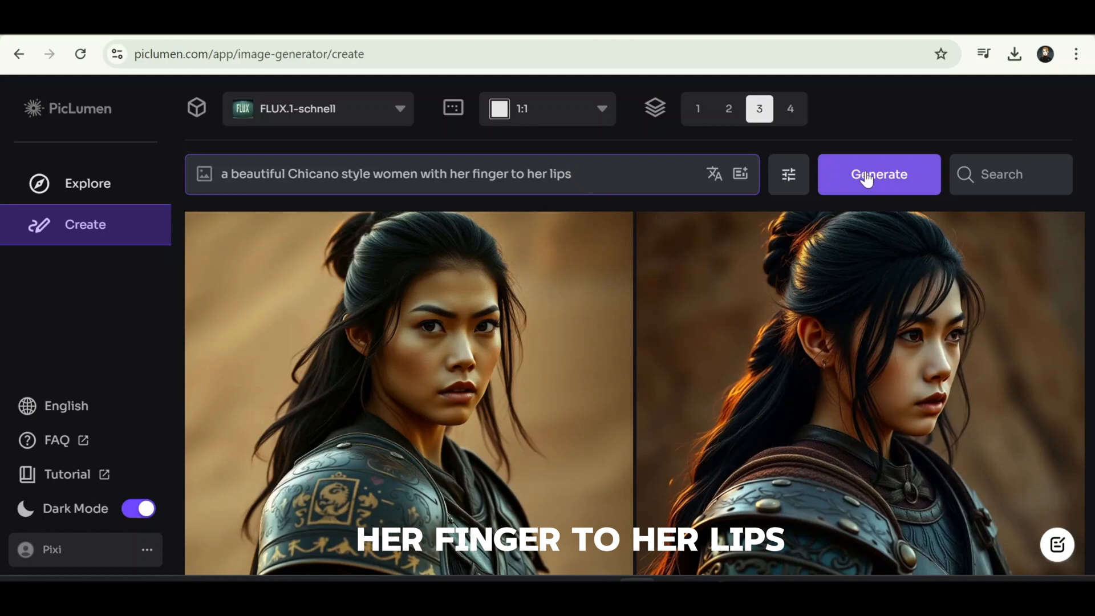
pyautogui.click(878, 174)
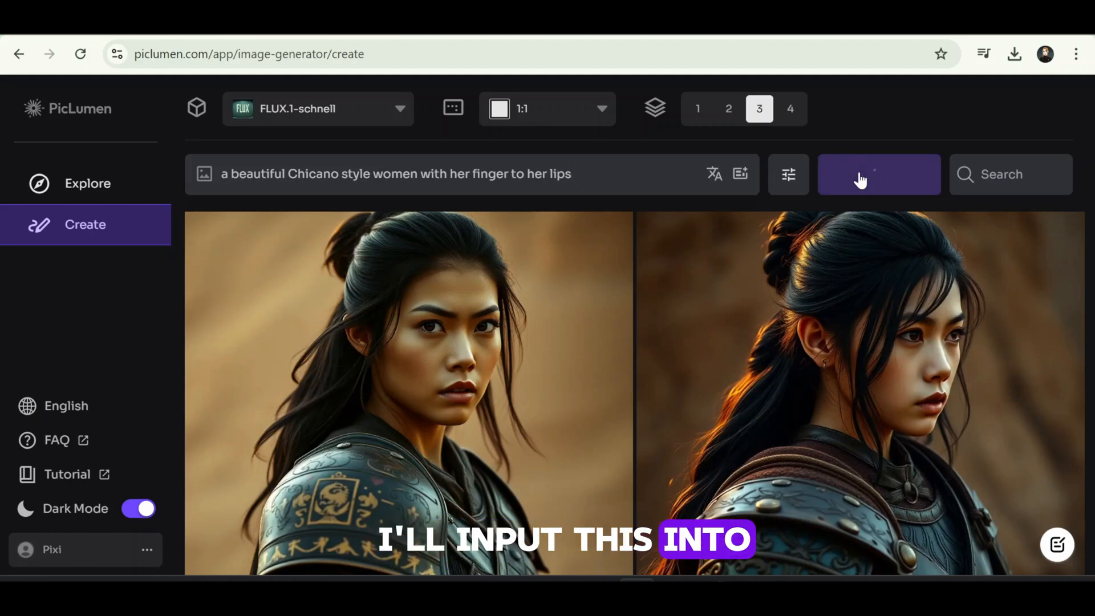
pyautogui.click(878, 174)
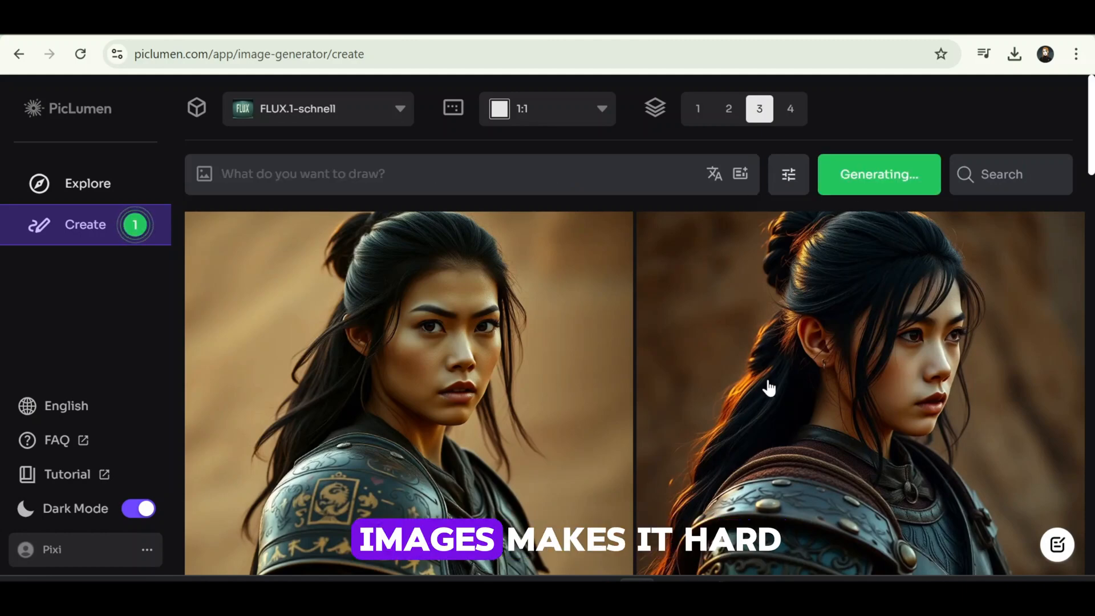
pyautogui.click(696, 108)
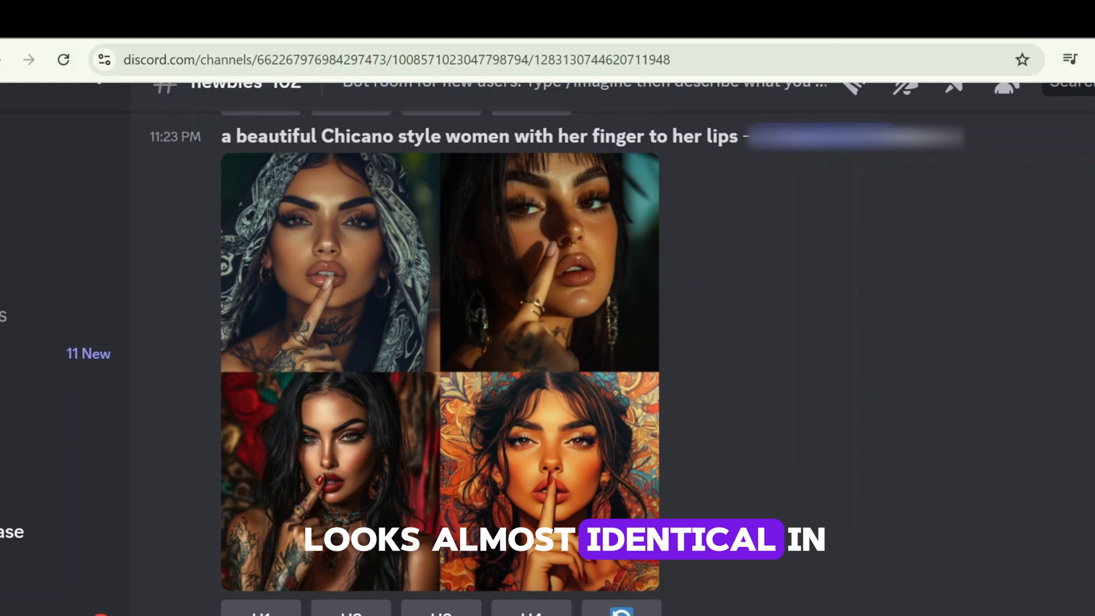
pyautogui.moveTo(342, 501)
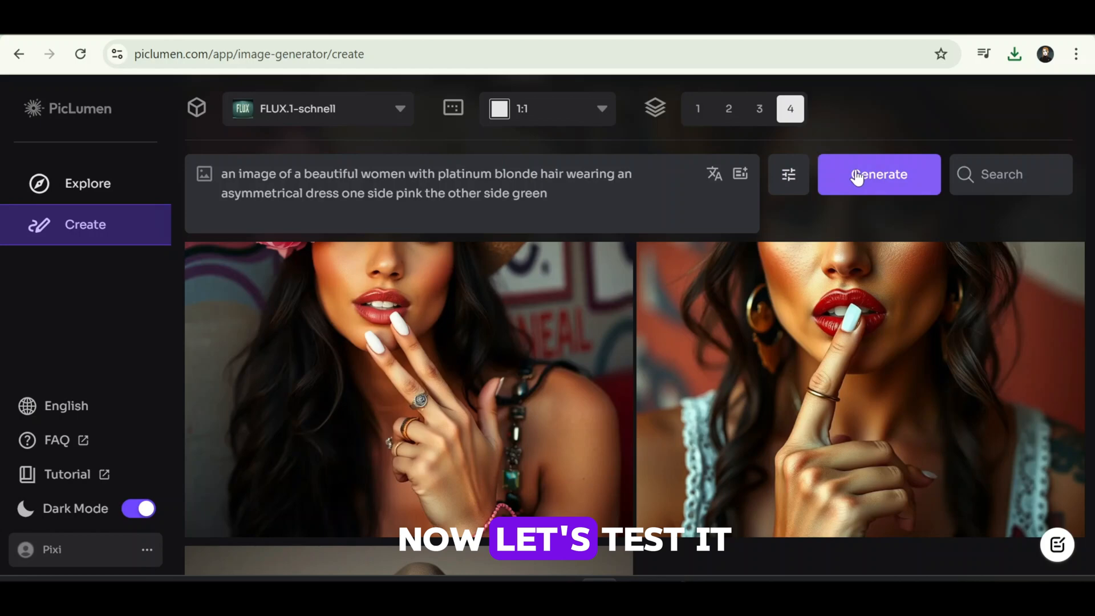
# - Generate the platinum blonde dress prompt, scroll the four results, and enlarge one
pyautogui.click(878, 174)
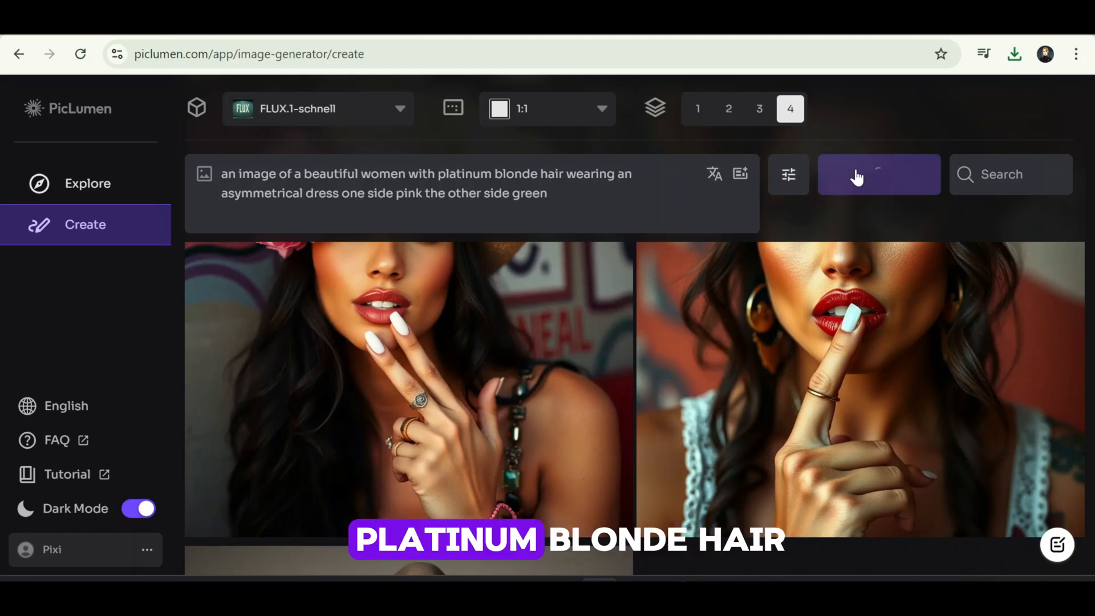
pyautogui.click(878, 174)
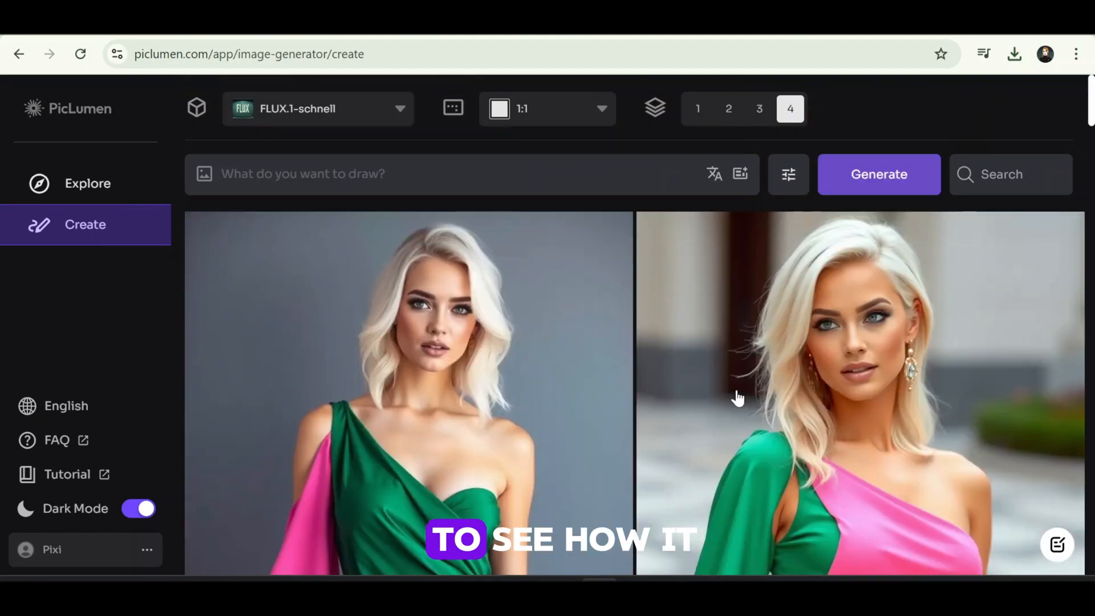
pyautogui.scroll(-3)
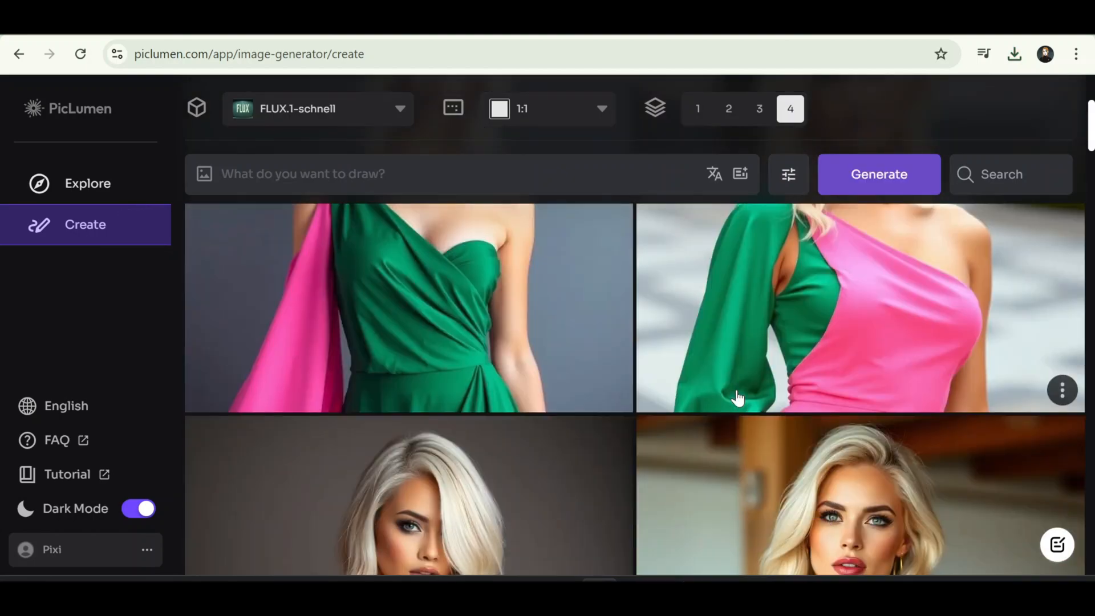
pyautogui.scroll(-3)
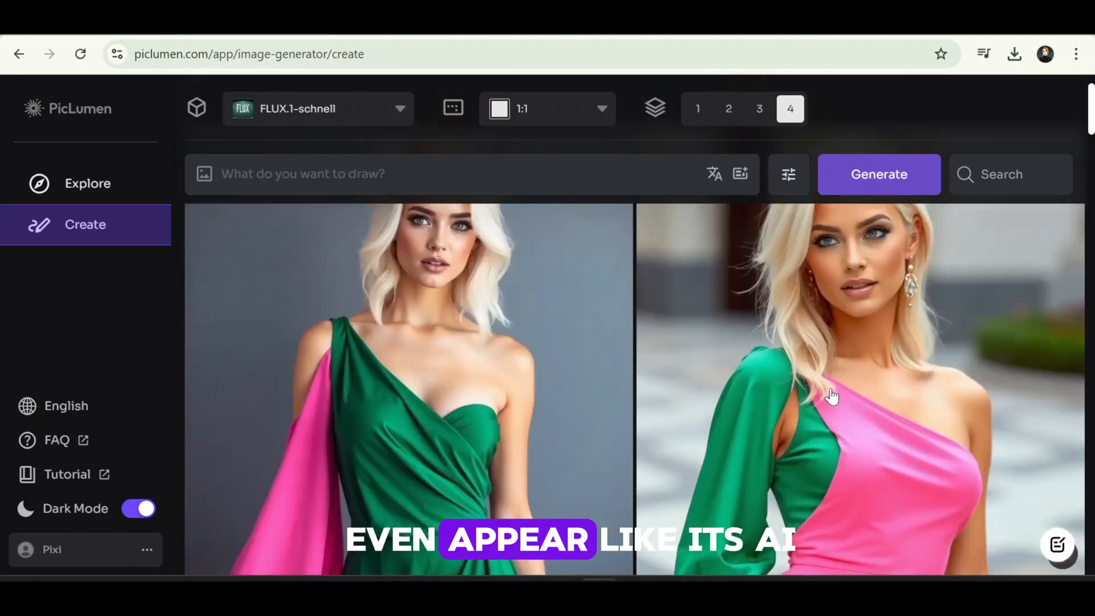
pyautogui.scroll(-3)
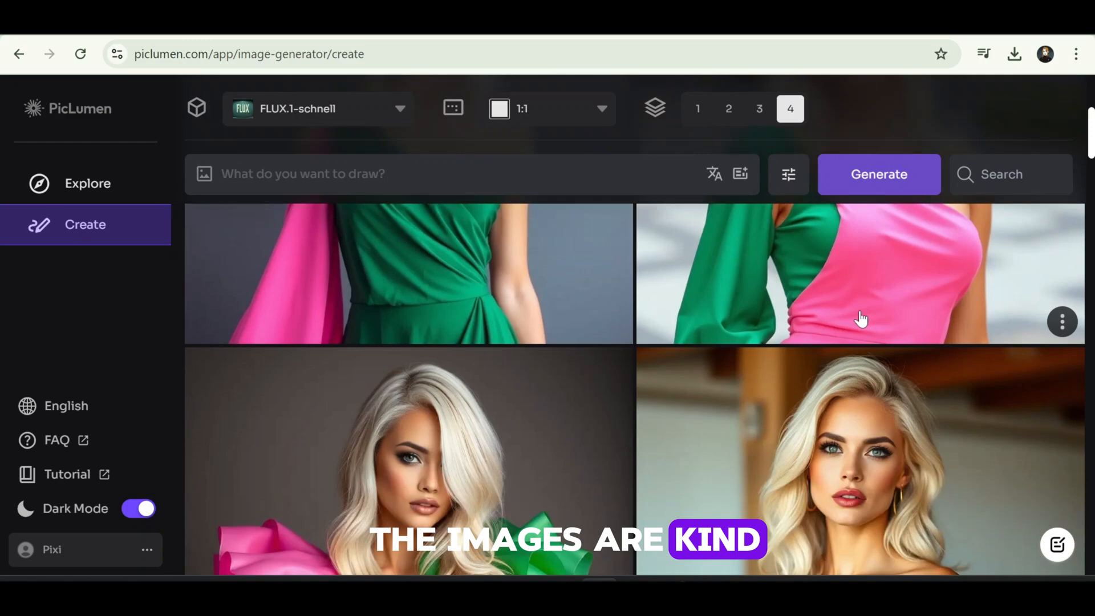
pyautogui.scroll(-3)
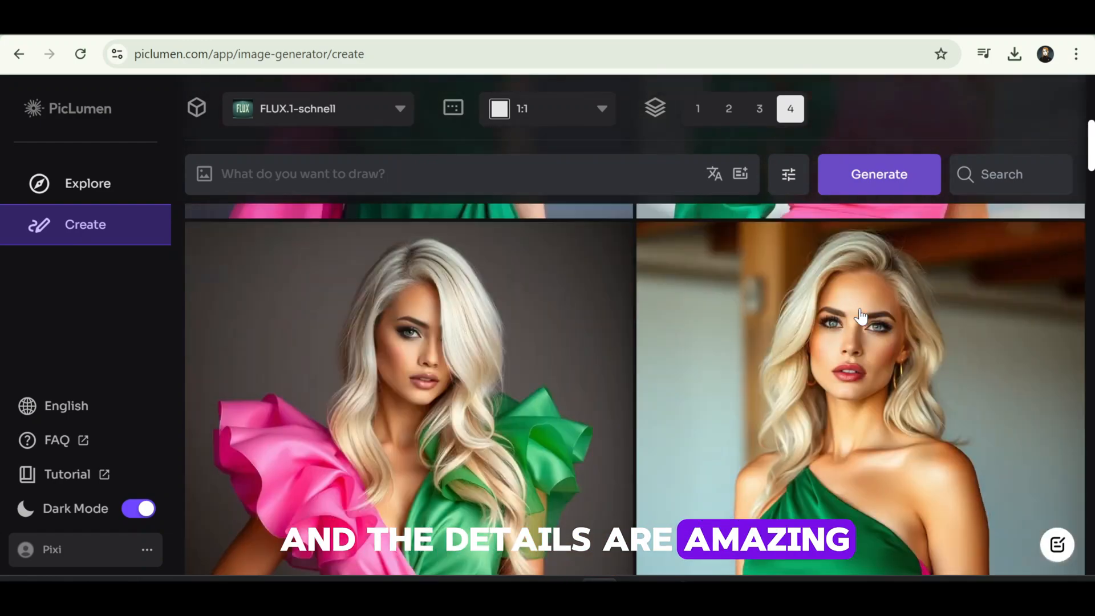
pyautogui.click(859, 314)
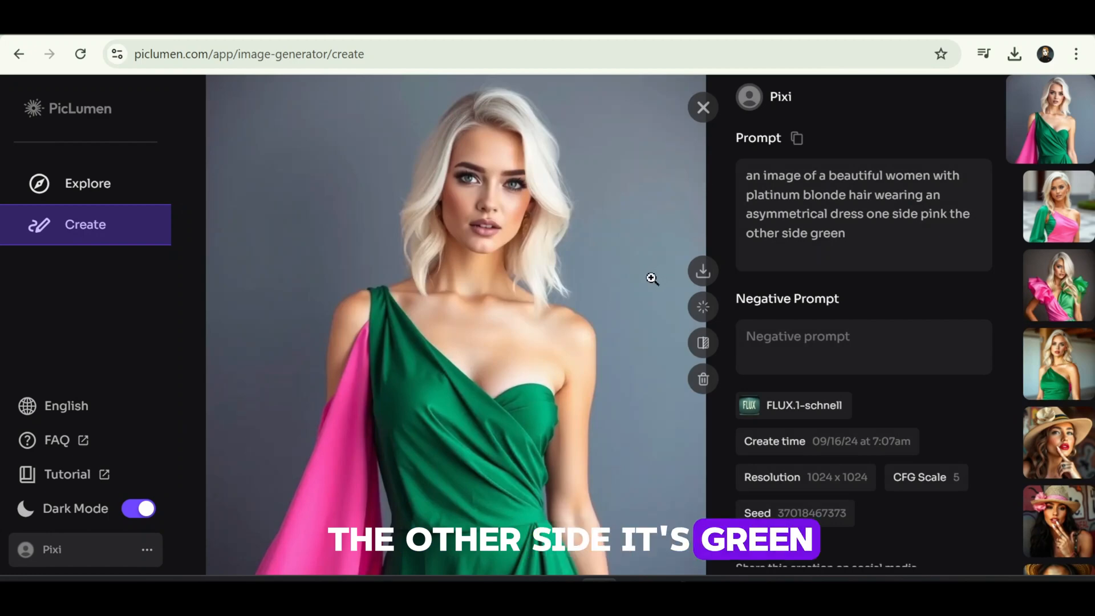
# - Step through the enlarged dress images to the ruffled pink-and-green portrait
pyautogui.click(651, 277)
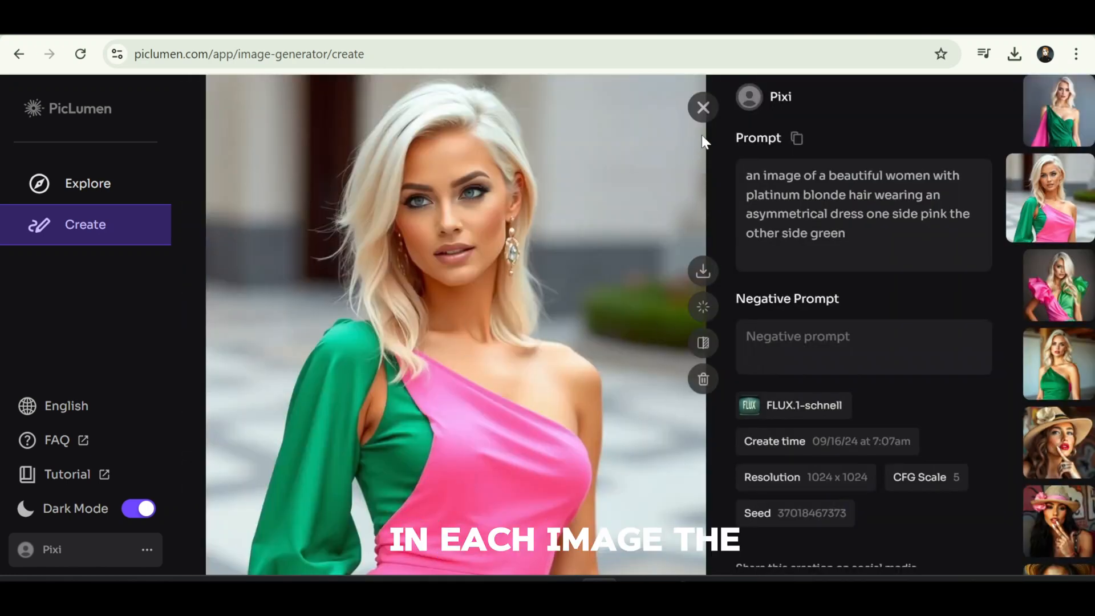
pyautogui.click(702, 108)
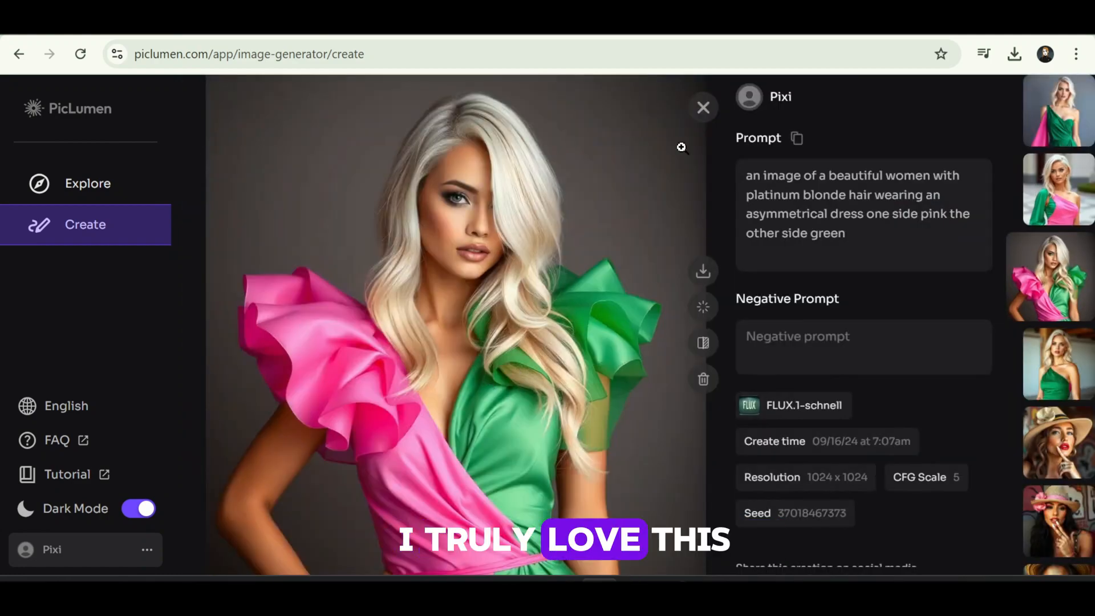
pyautogui.click(1058, 355)
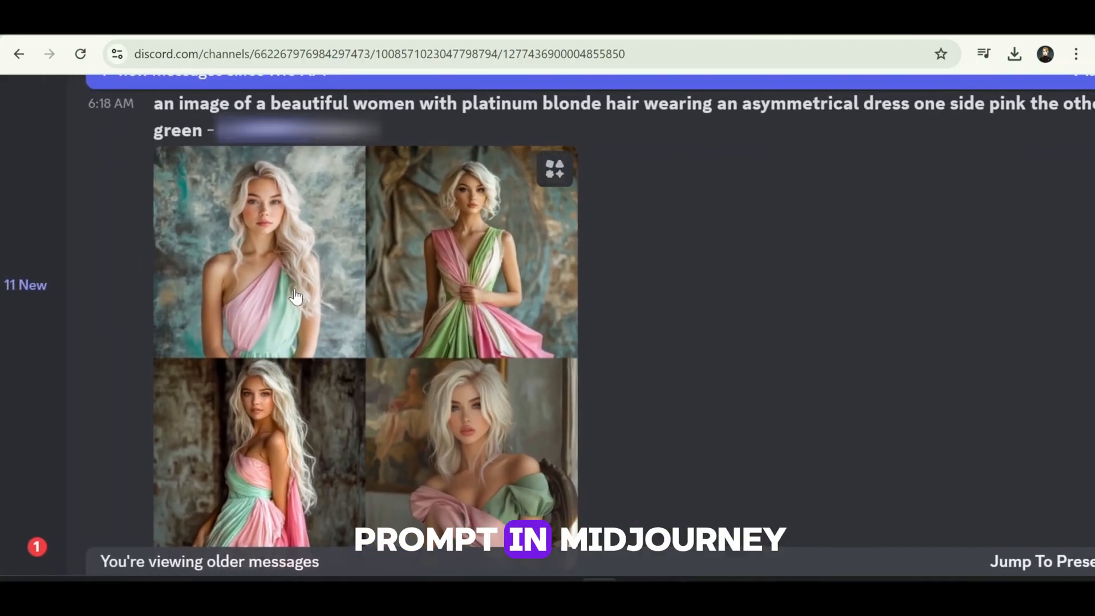
pyautogui.moveTo(306, 262)
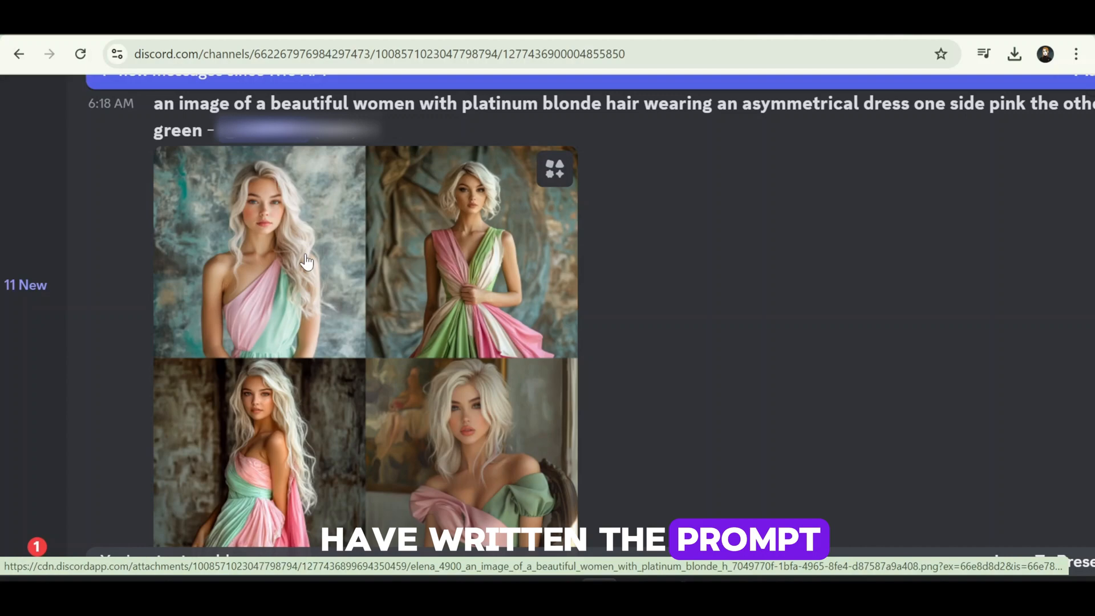
# - Enlarge the first Midjourney image of the platinum blonde woman in the pink-and-green dress
pyautogui.click(307, 259)
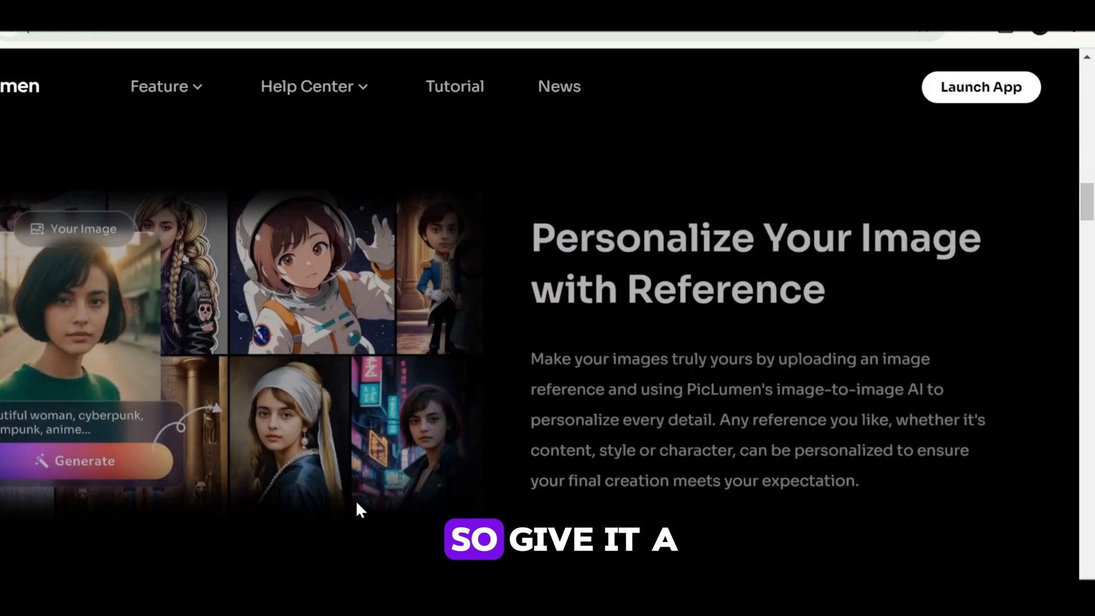
# - Scroll the PicLumen homepage through the Tutorial Hub and 'Create Your AI Artworks Now' sections
pyautogui.scroll(-3)
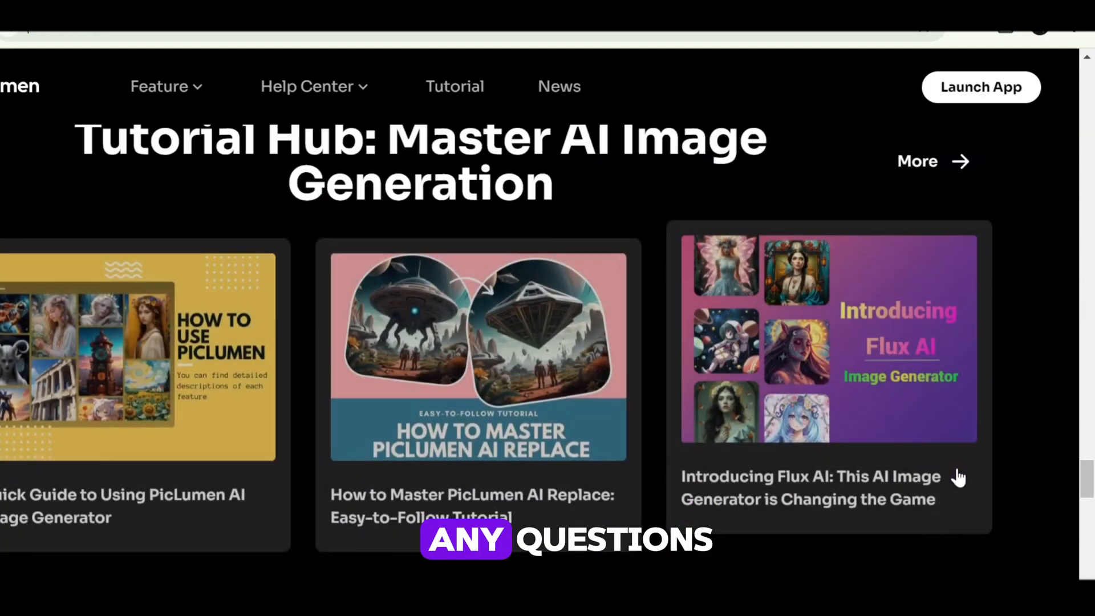
pyautogui.scroll(3)
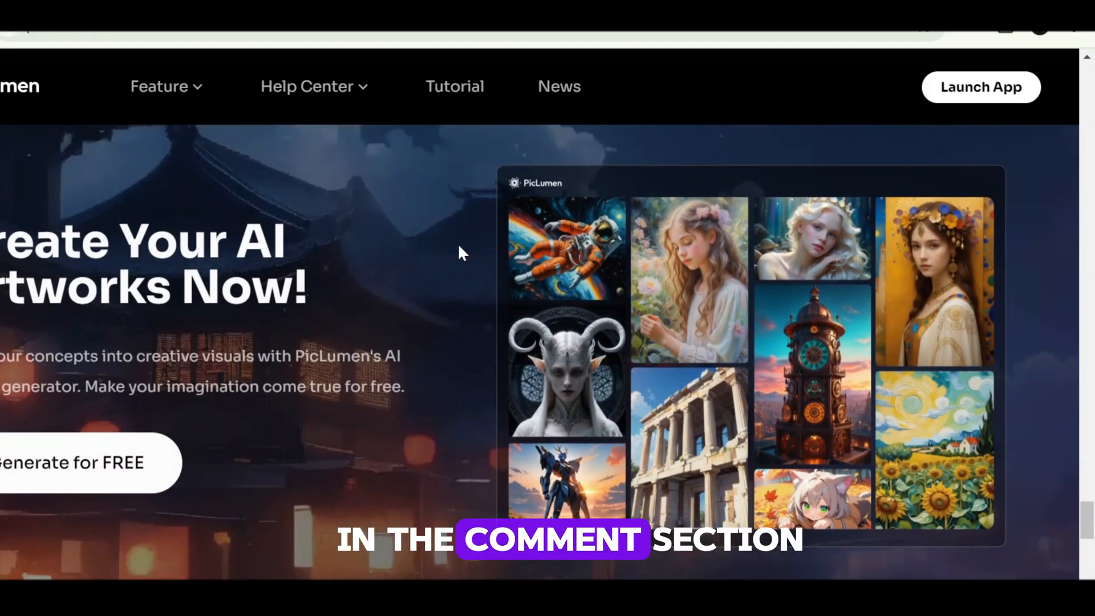